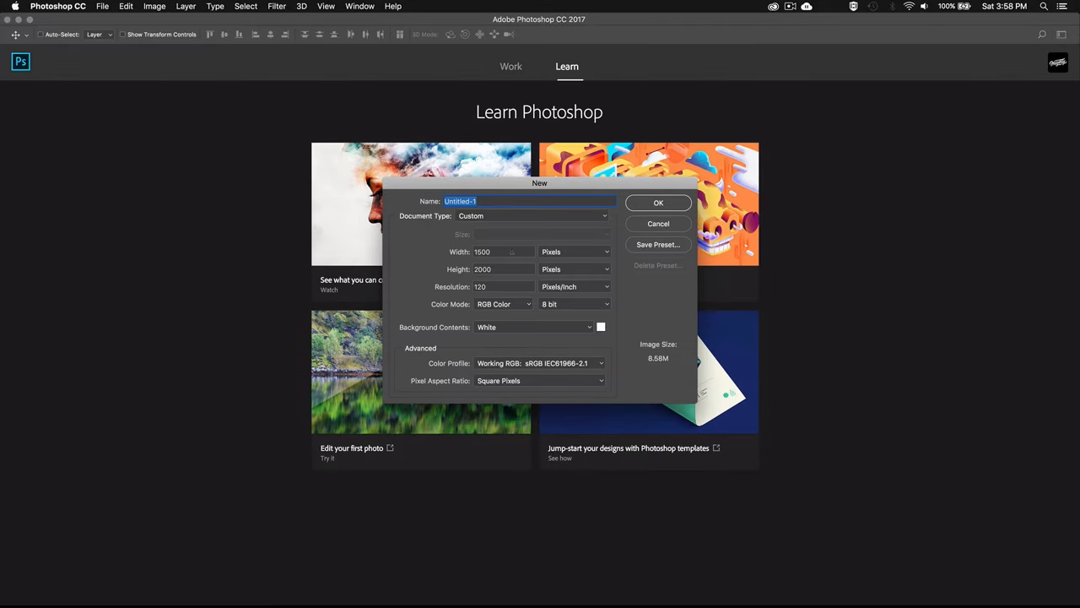
Step: Create a new 3000 × 3000 px document at 72 ppi with a black background
type("300")
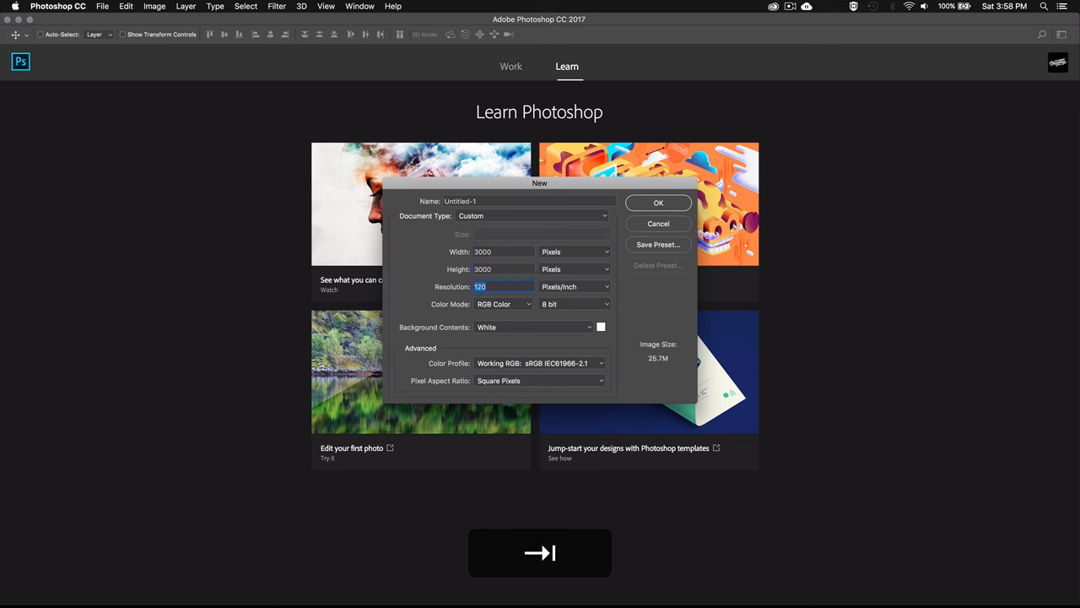
type("72")
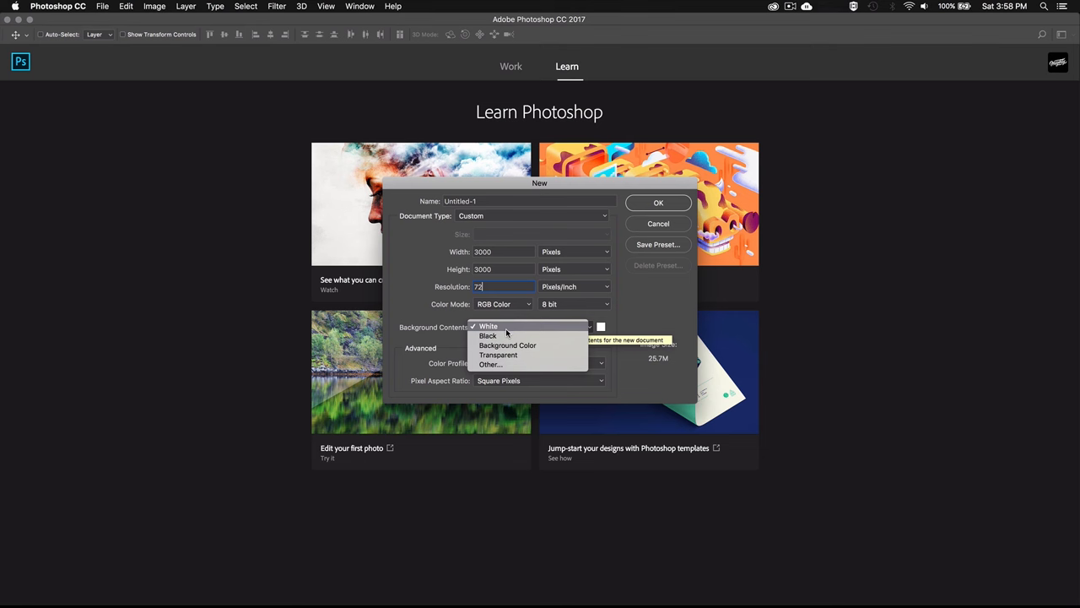
left_click(489, 334)
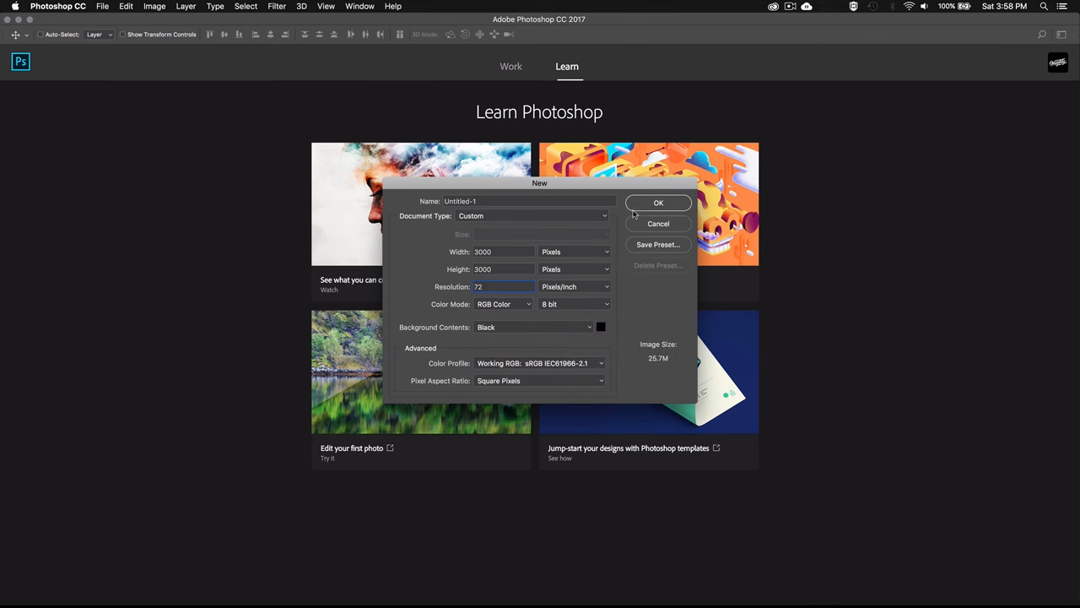
left_click(658, 202)
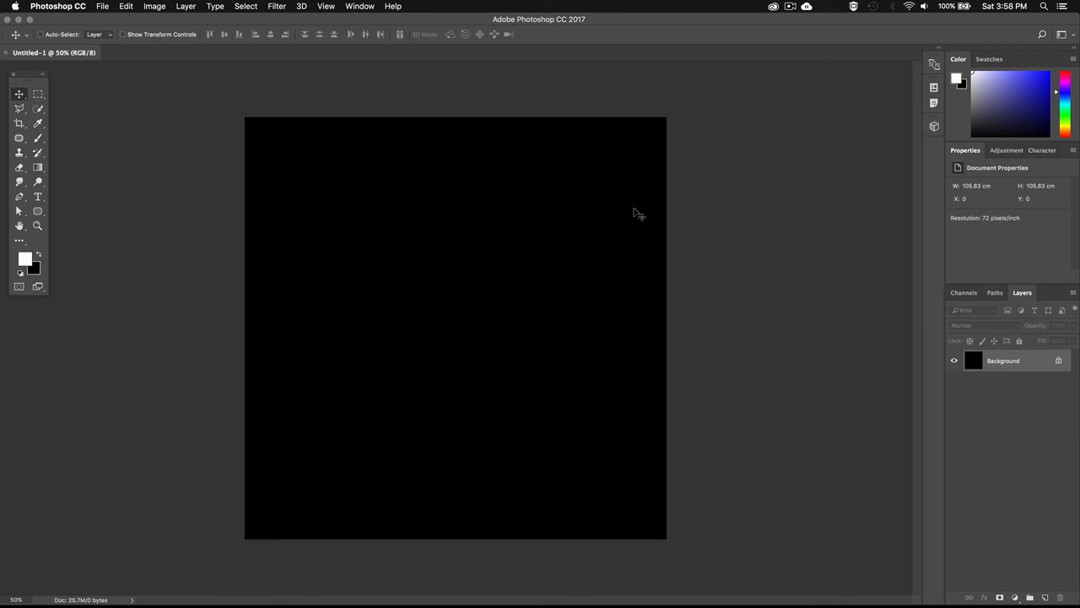
Step: With the Horizontal Type Tool, write the white word TUTORIAL near the canvas centre
left_click(37, 196)
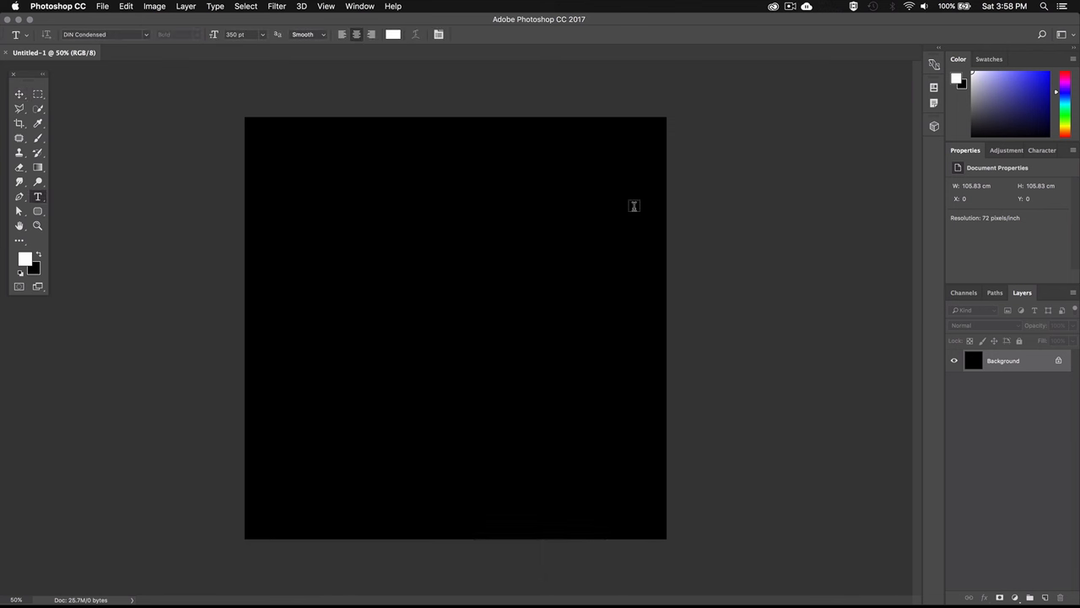
mouse_move(487, 280)
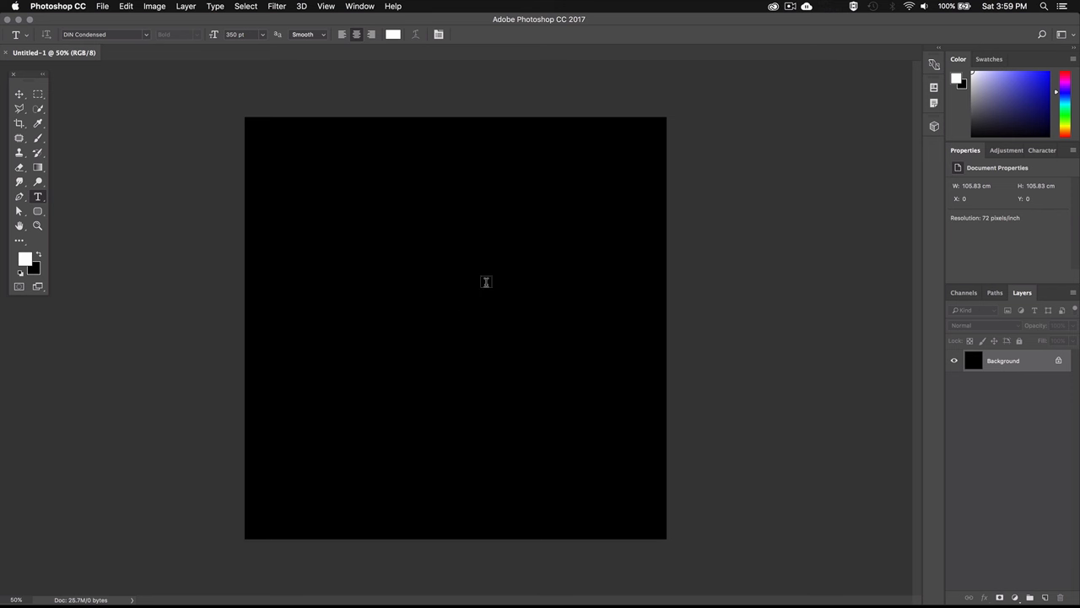
left_click(463, 290)
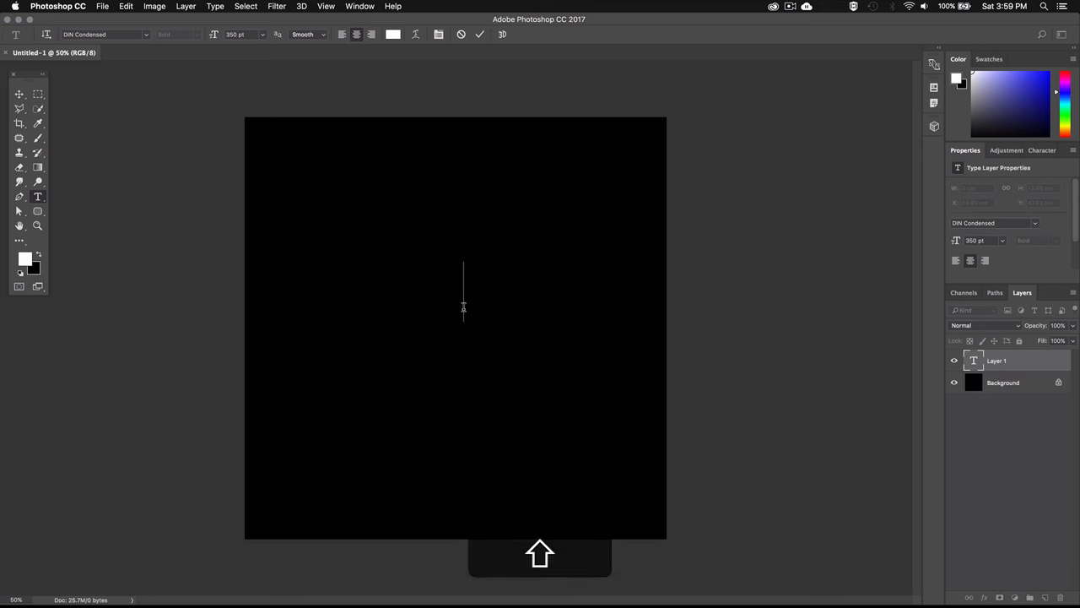
type("TUTORIAL")
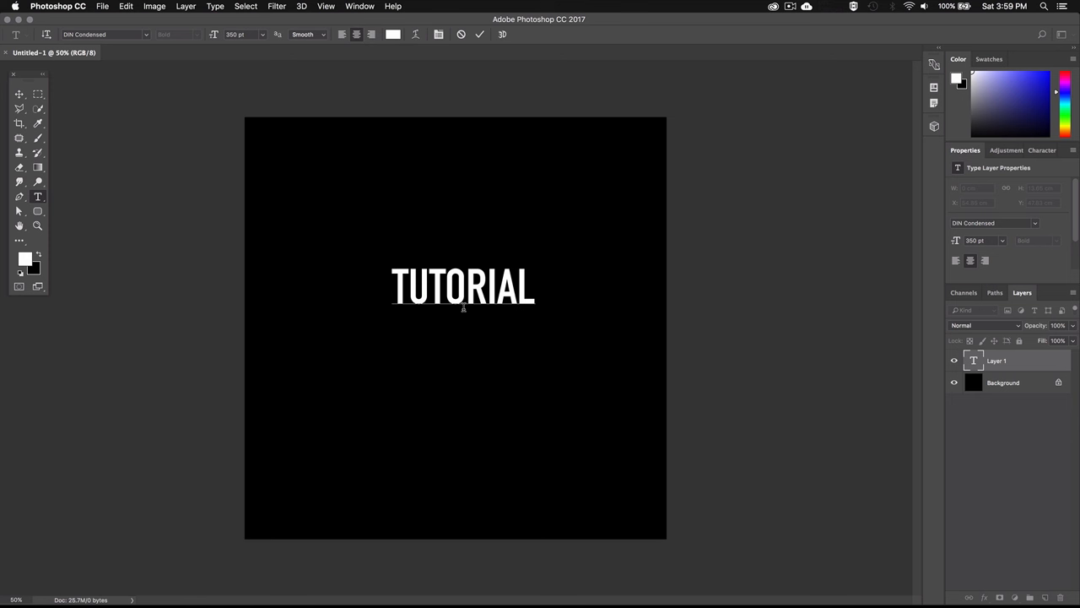
left_click(535, 290)
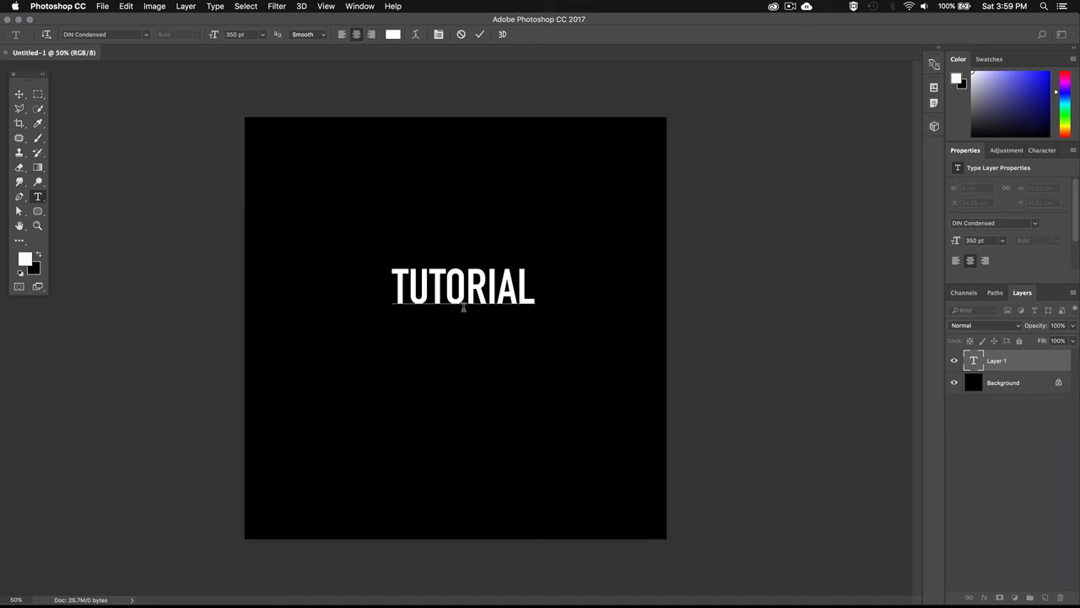
left_click(537, 290)
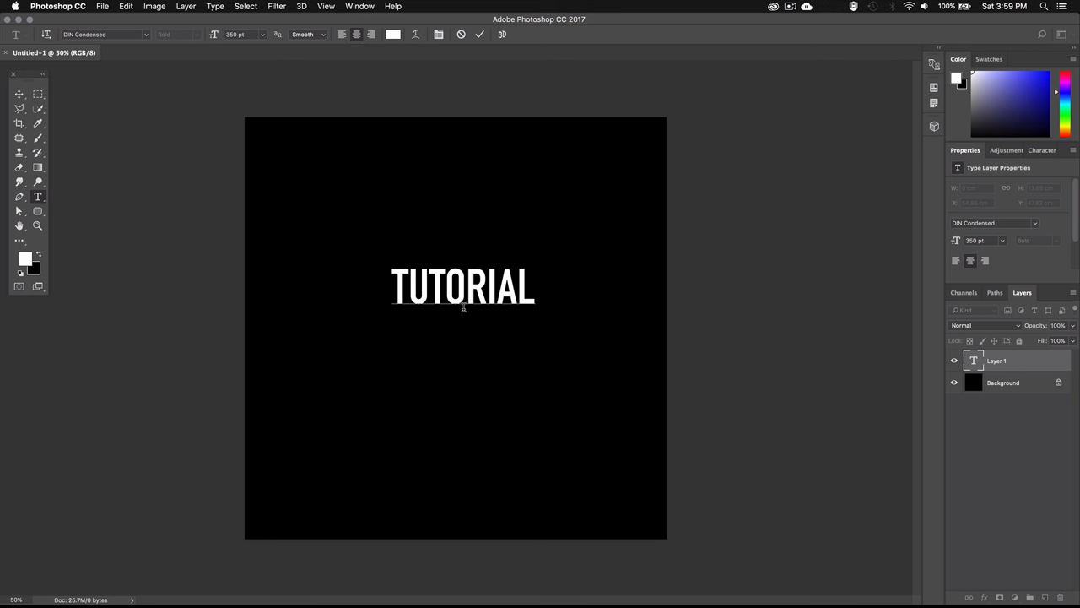
Step: Free Transform the TUTORIAL text, scaling it up to span most of the canvas width
key("cmd+t")
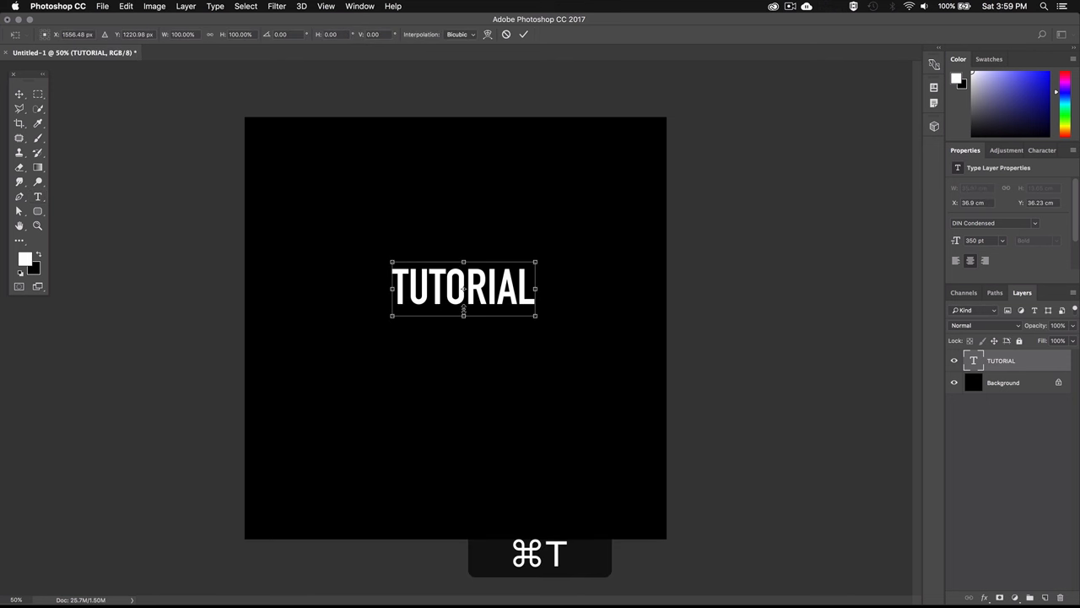
key("cmd+t")
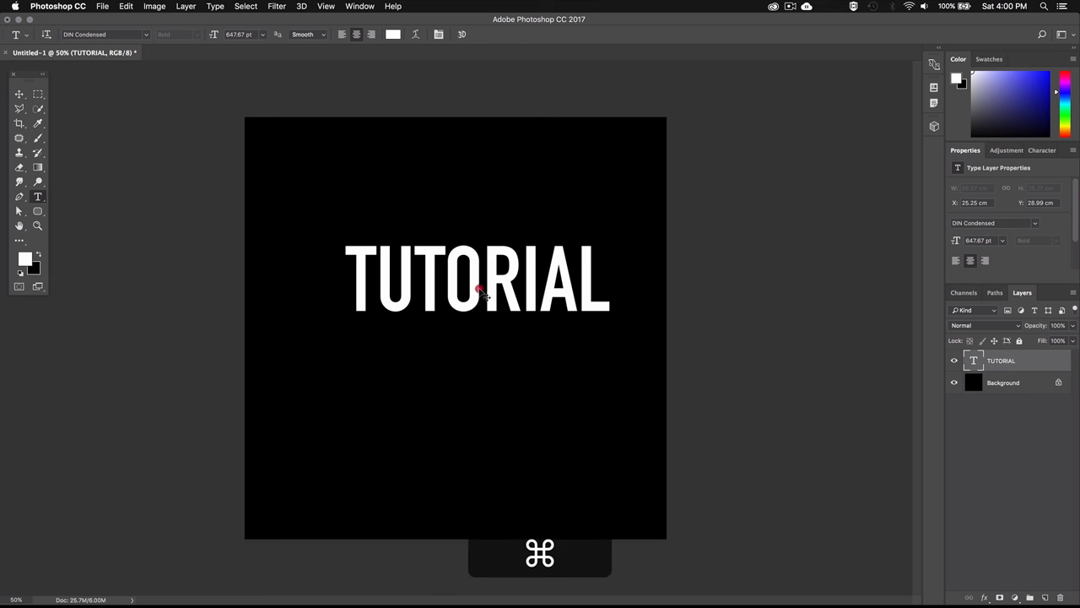
left_click_drag(476, 279, 459, 338)
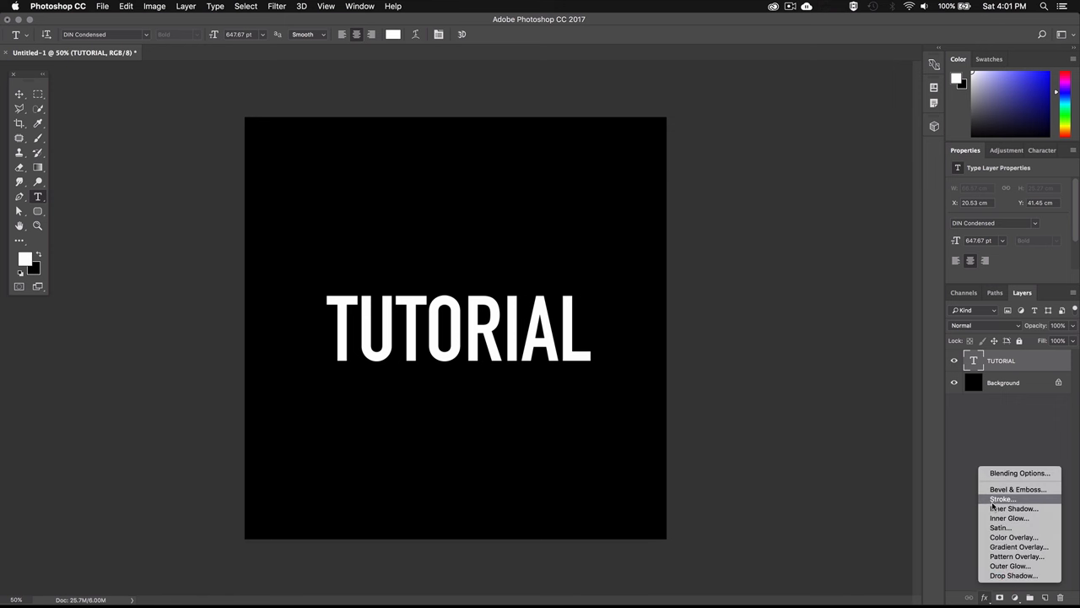
Step: Add a white Stroke layer style positioned Outside to the TUTORIAL text layer
left_click(1002, 500)
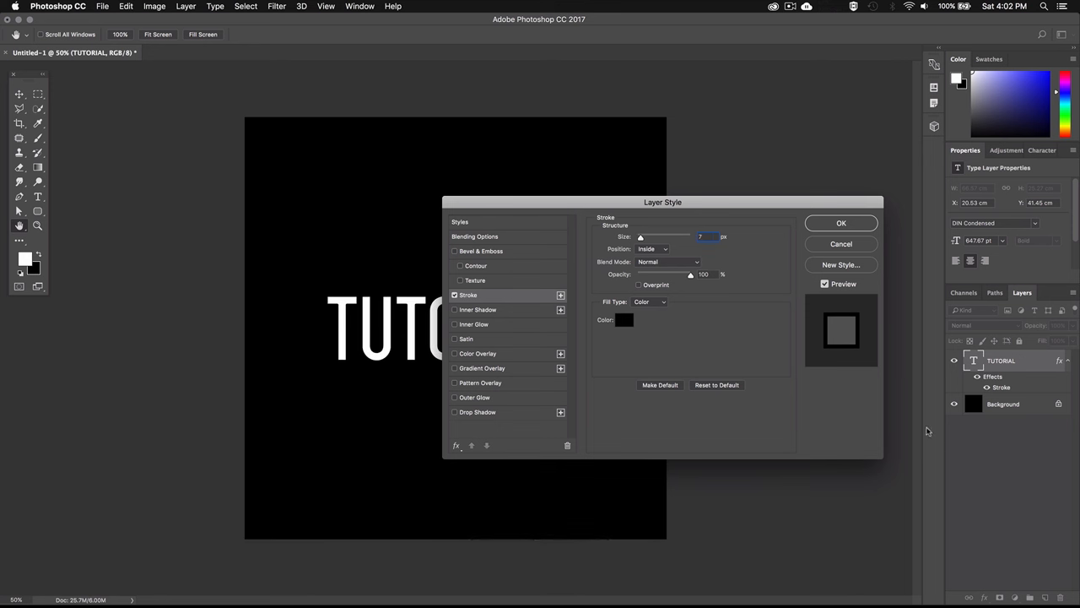
left_click(651, 248)
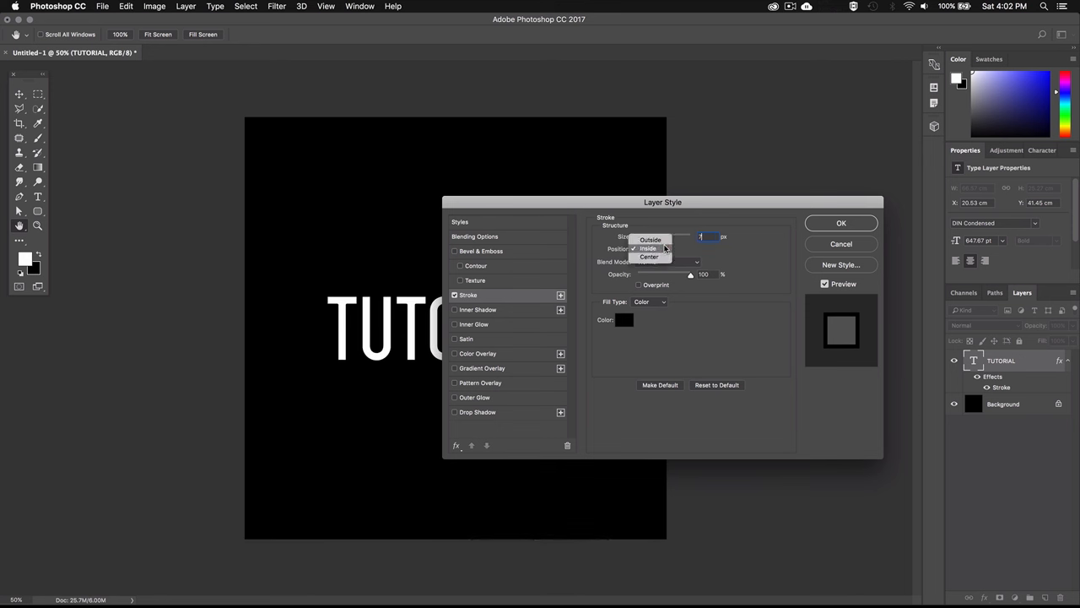
left_click(650, 240)
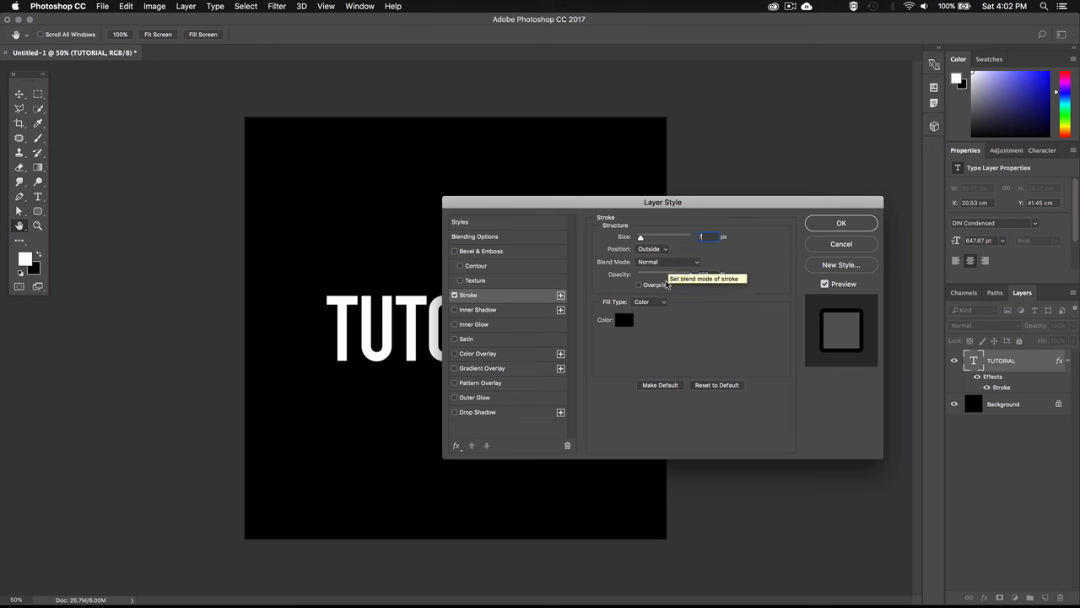
left_click(624, 319)
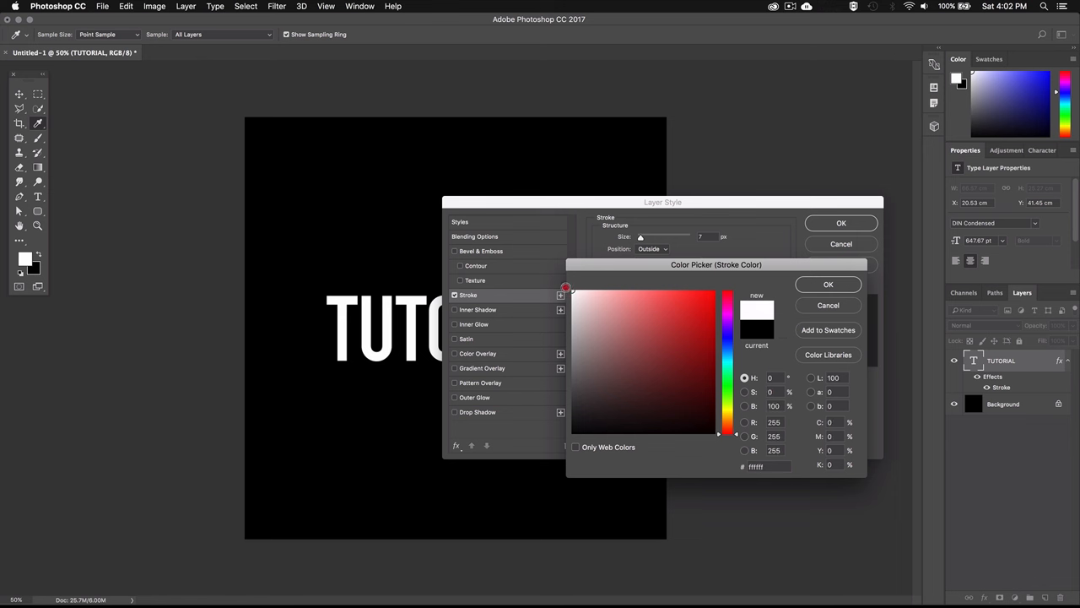
left_click(827, 284)
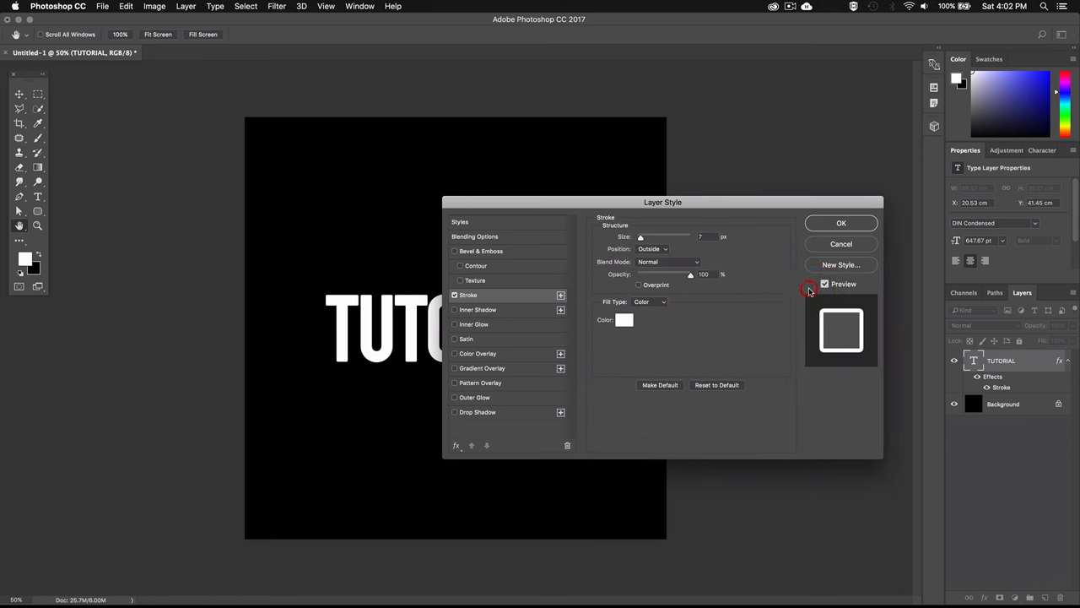
left_click(840, 223)
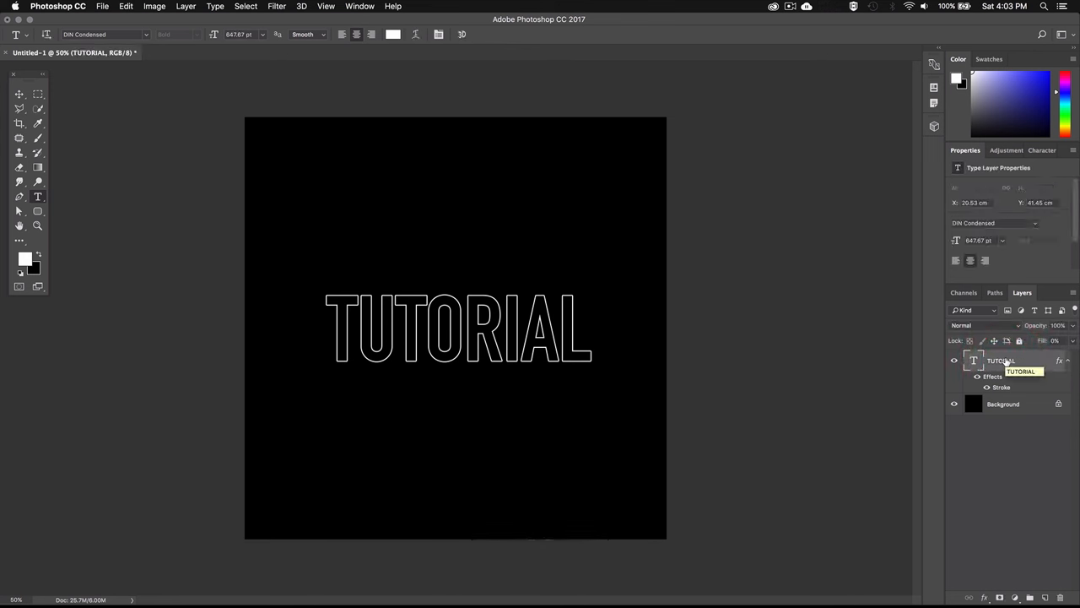
Step: Duplicate the outlined text as a hidden Backup layer and add an empty layer above TUTORIAL
key("cmd+j")
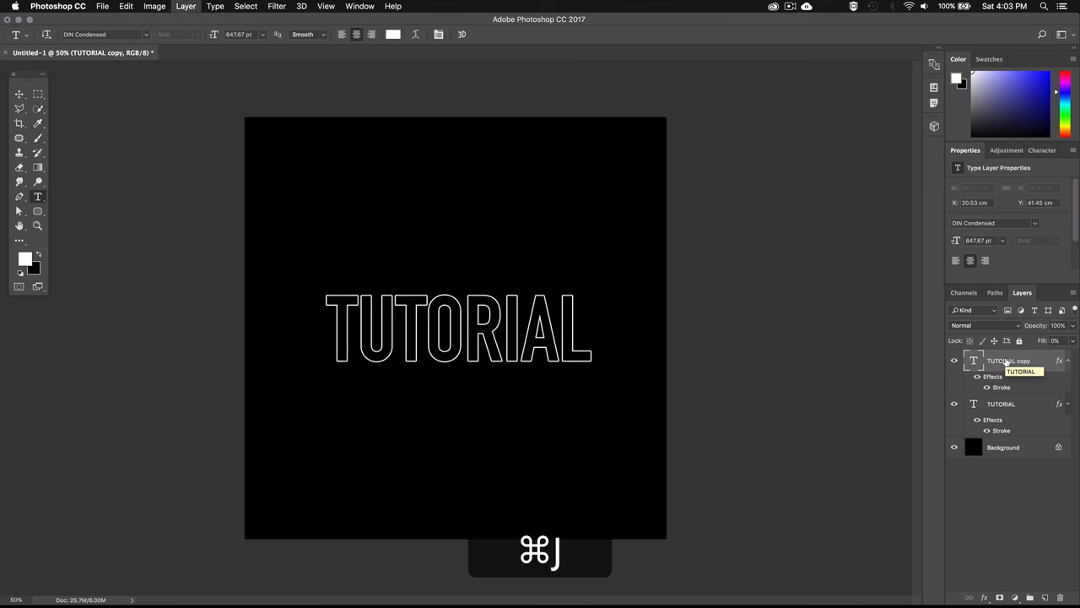
key("cmd+j")
type("Backup")
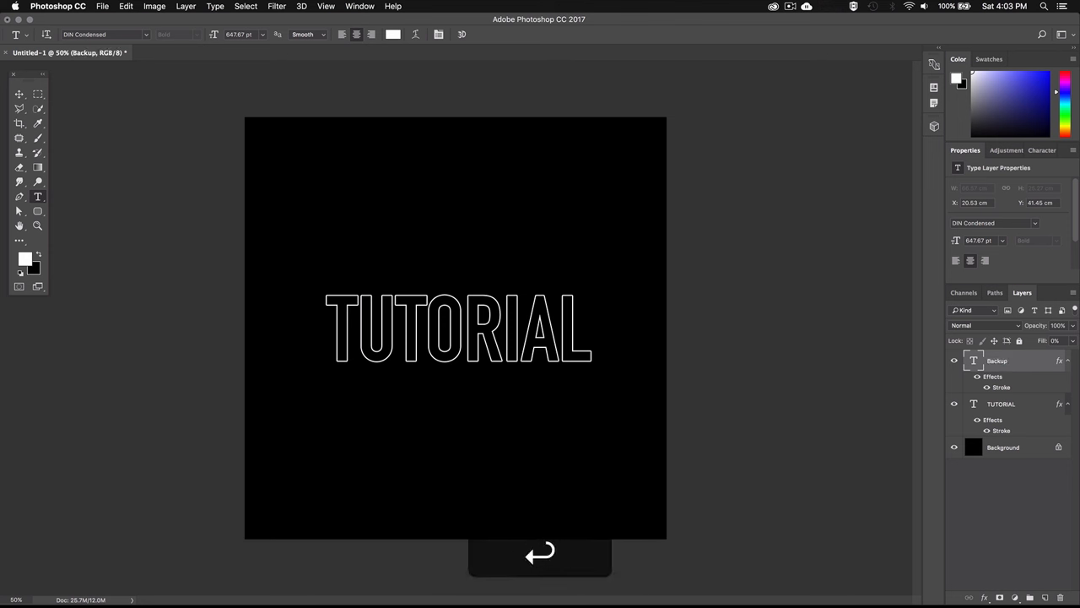
left_click(956, 361)
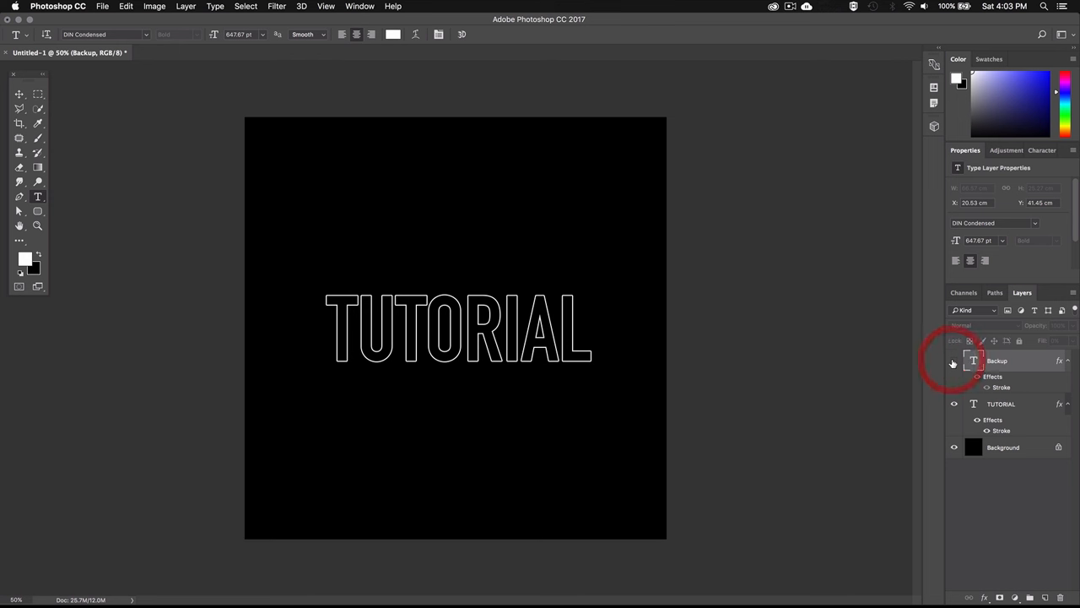
left_click(1001, 404)
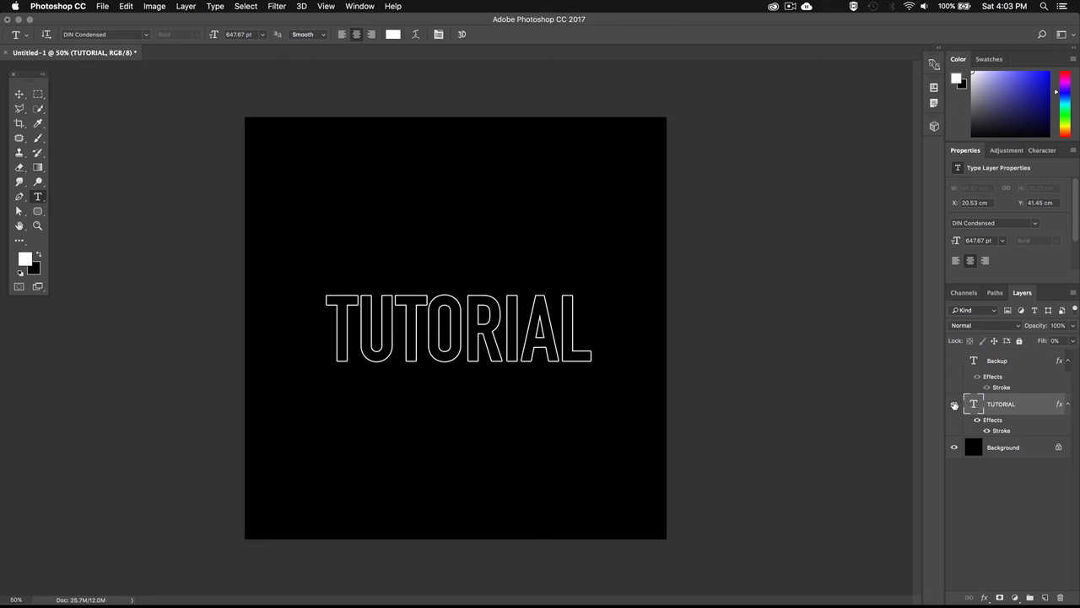
mouse_move(956, 405)
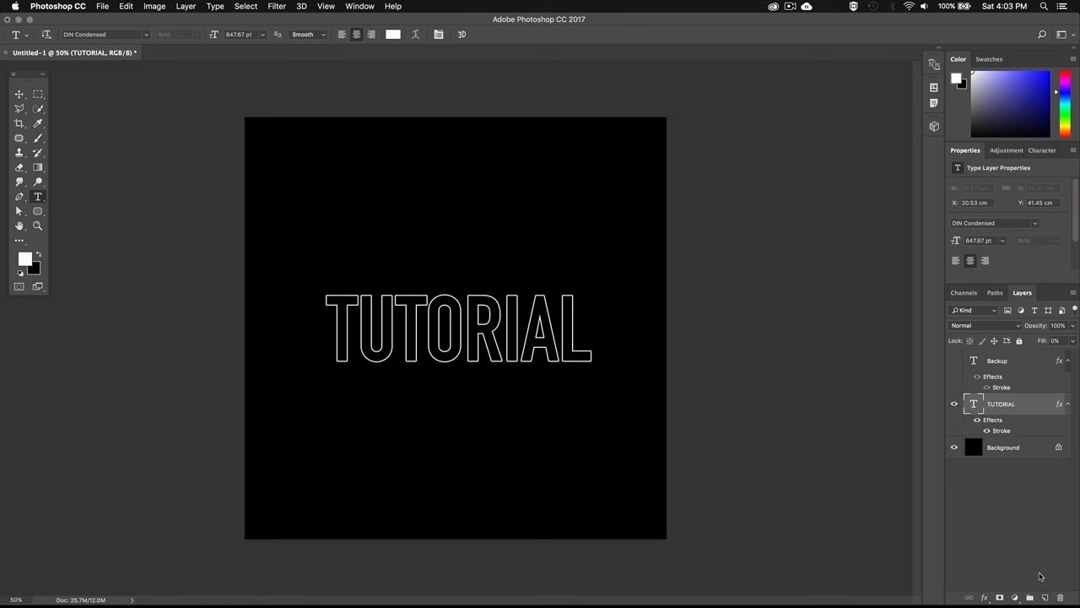
left_click(1029, 598)
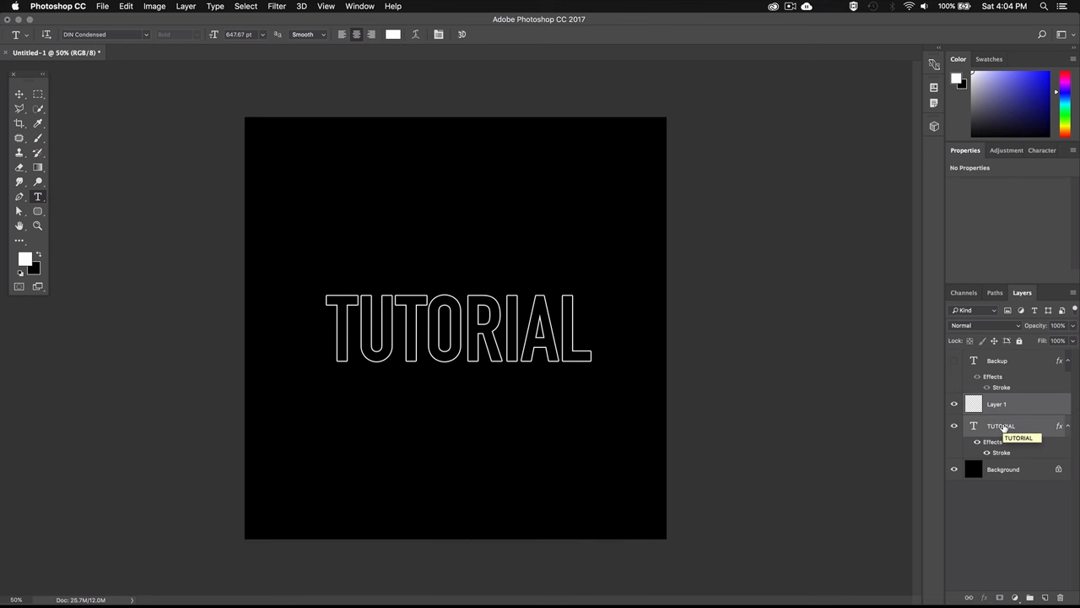
Step: Merge the outlined text into a pixel layer named Text and add a layer mask to it
right_click(1001, 425)
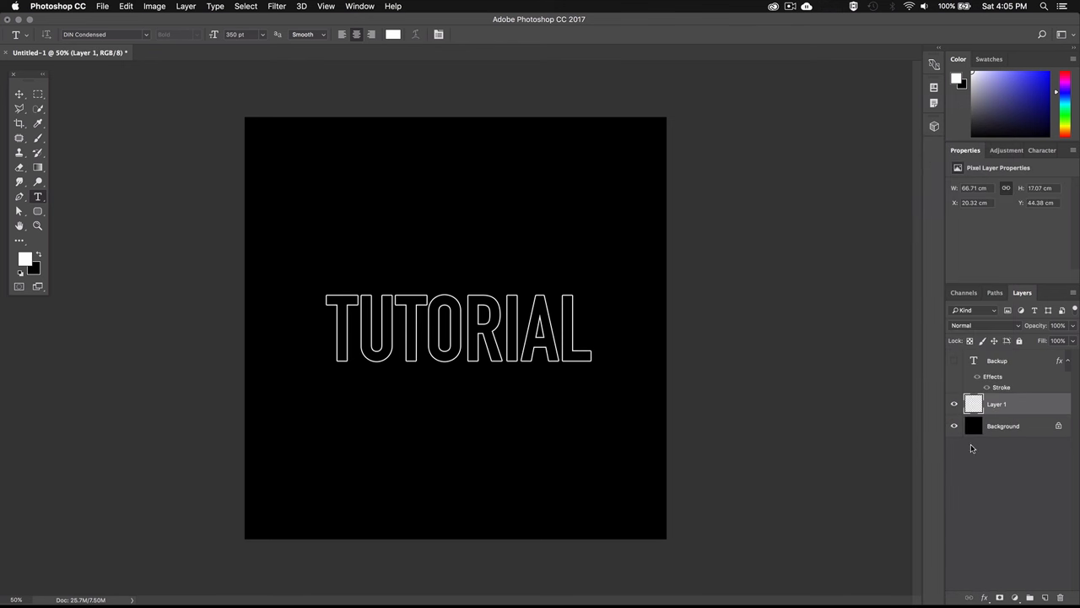
double_click(996, 403)
type("Text")
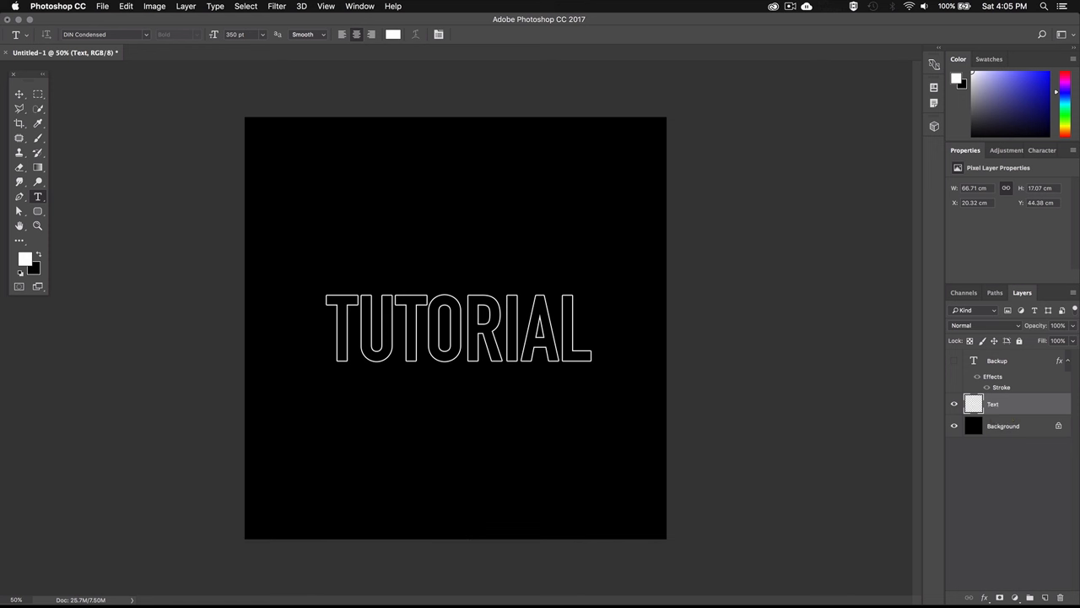
left_click(999, 598)
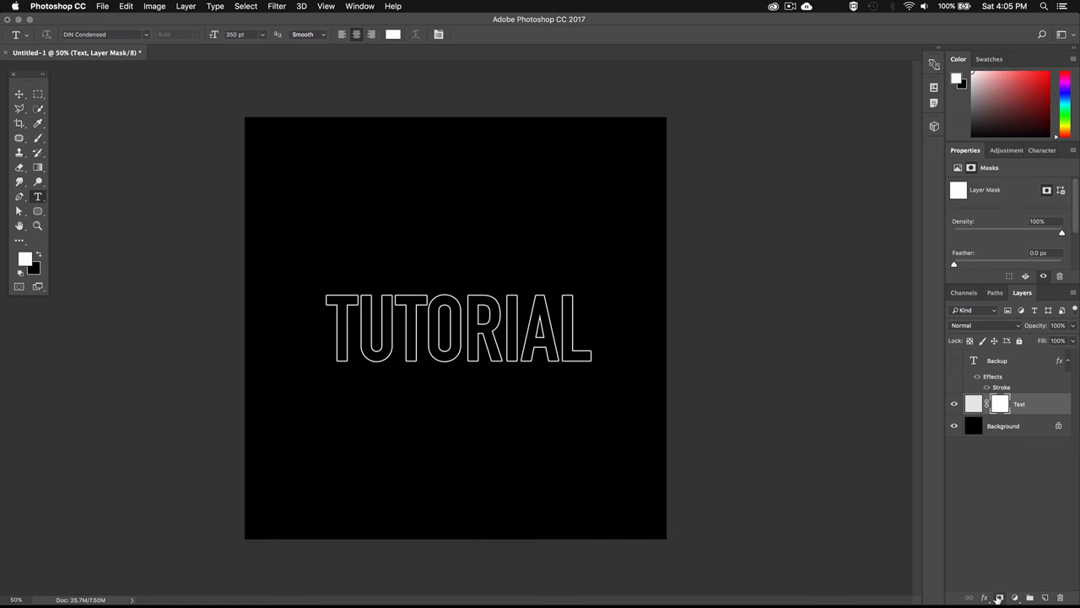
mouse_move(999, 597)
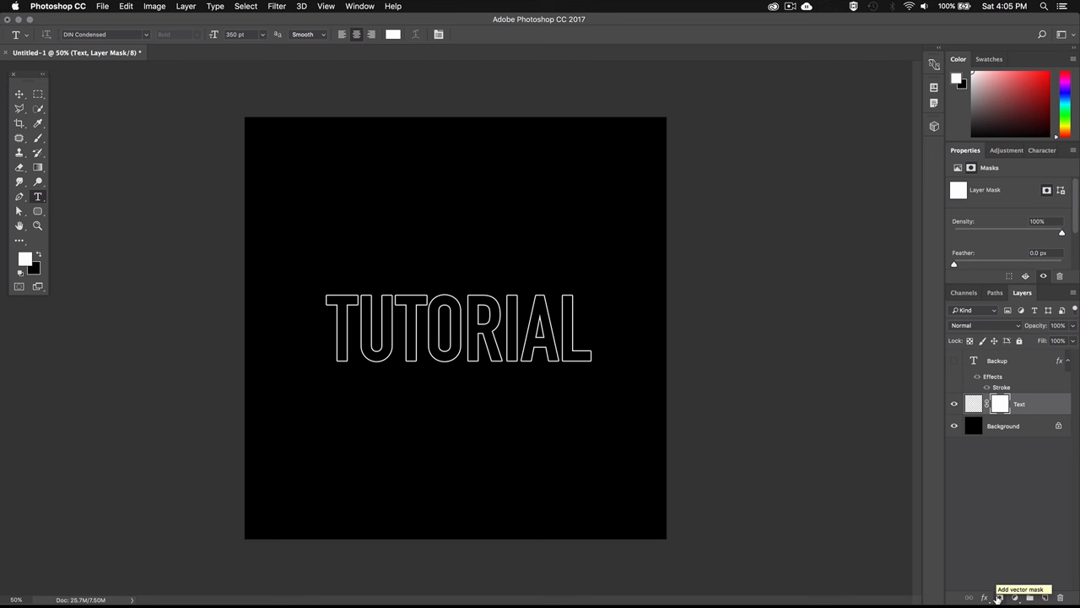
mouse_move(1000, 594)
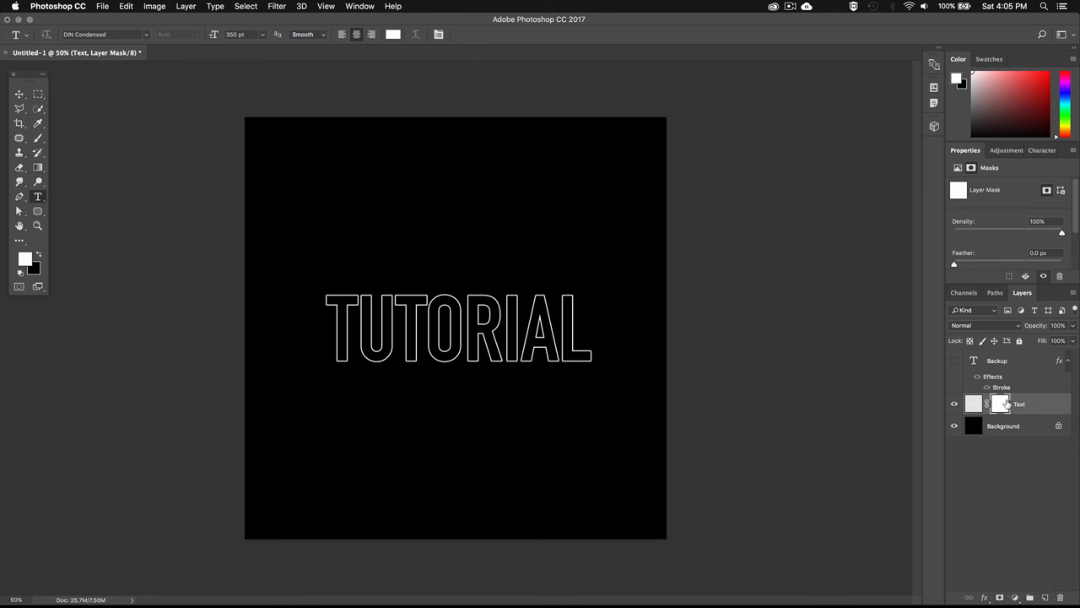
mouse_move(1002, 404)
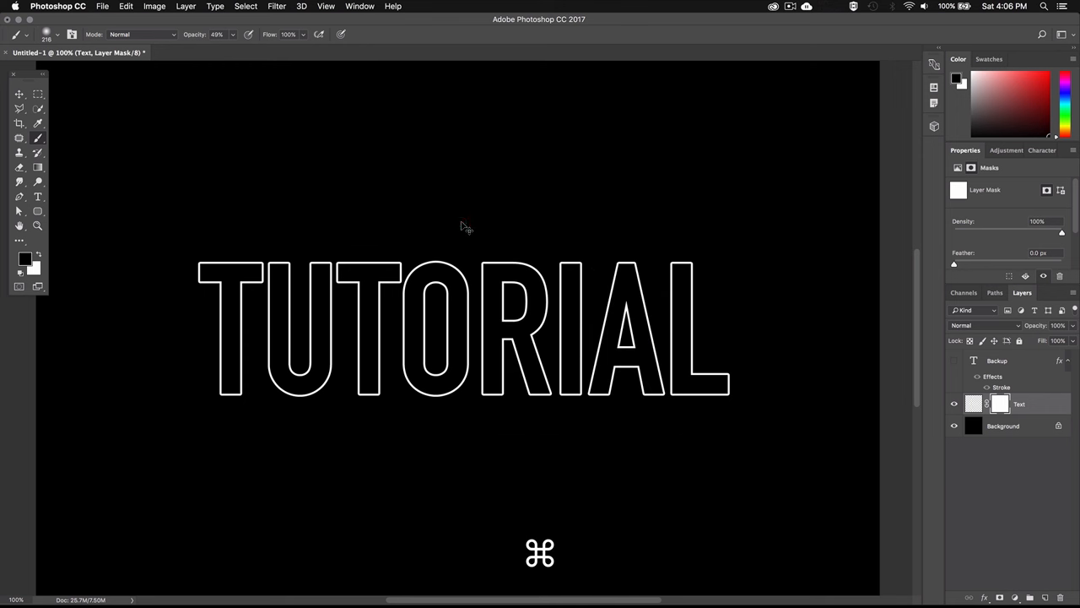
mouse_move(462, 223)
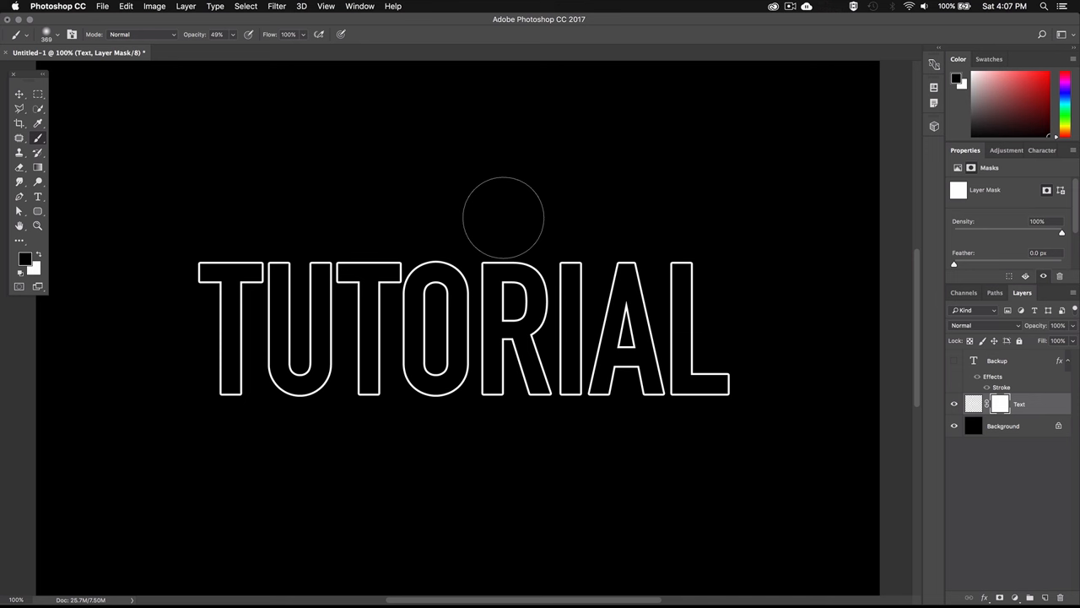
mouse_move(211, 10)
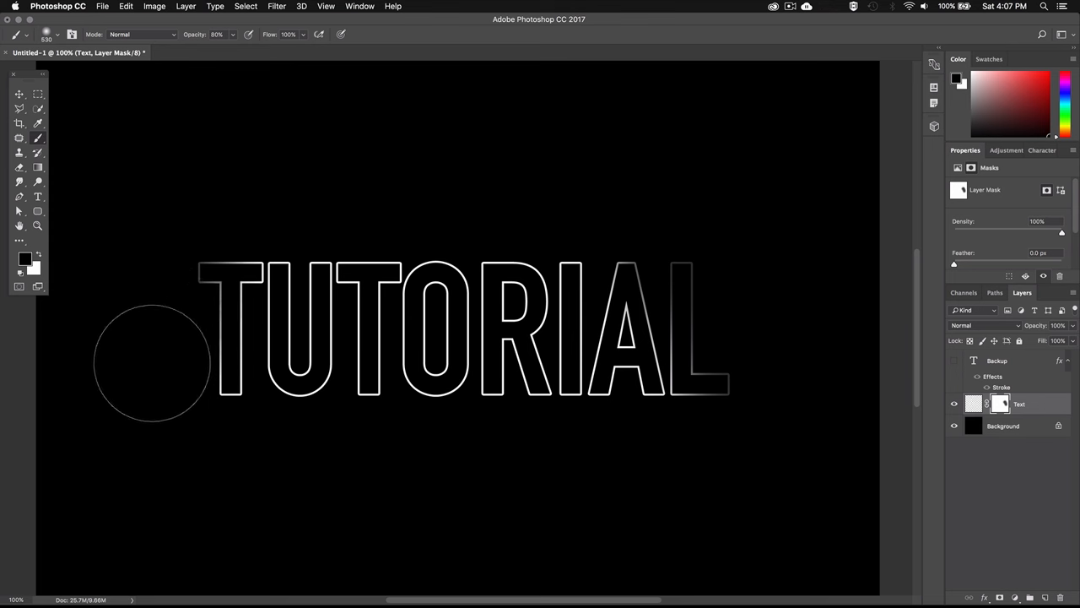
Step: Paint black at low opacity across the mask so parts of the TUTORIAL outline fade unevenly
left_click_drag(152, 363, 462, 262)
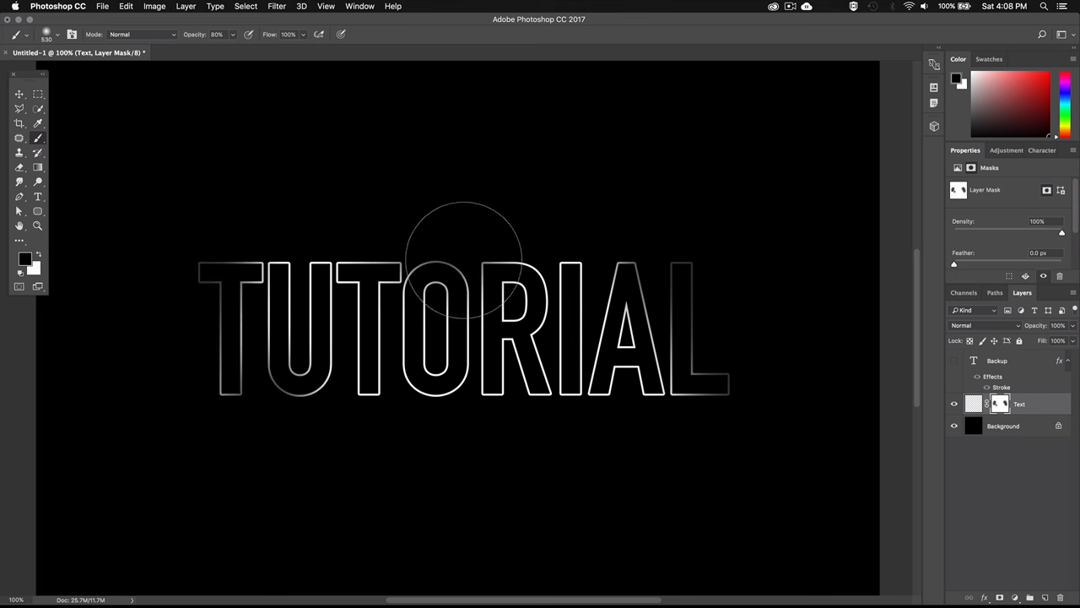
left_click_drag(462, 257, 571, 402)
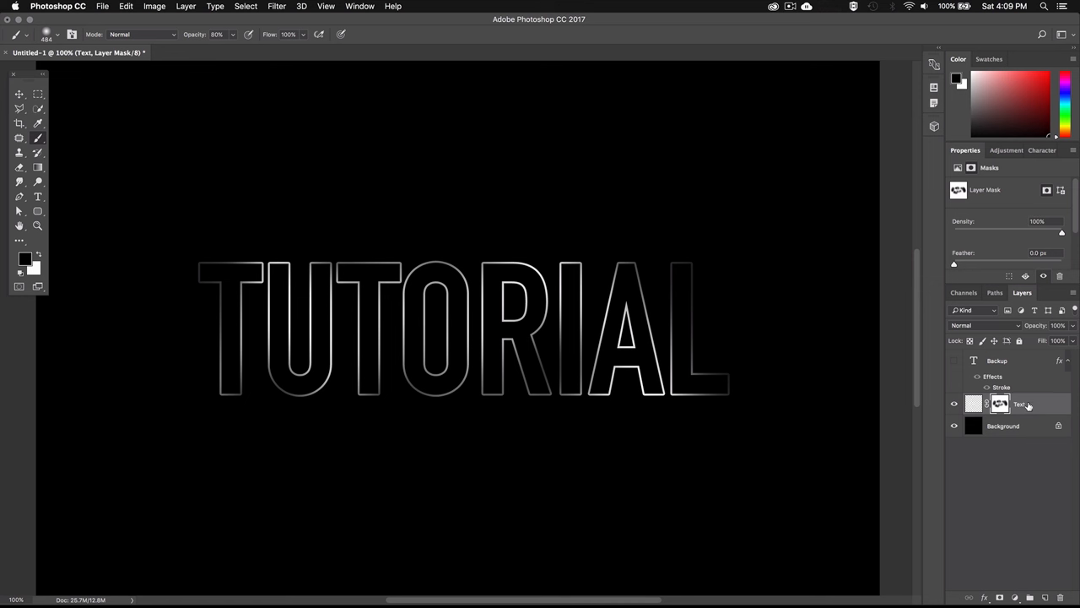
Step: Duplicate the Text layer and soften the copy with a 5 px Gaussian Blur
key("cmd+j")
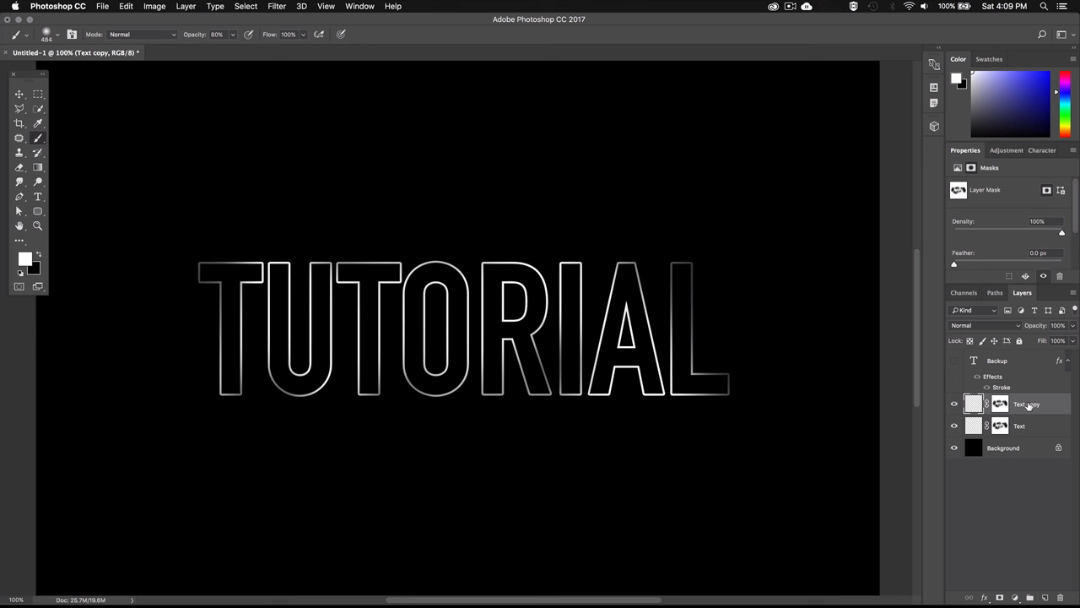
left_click(277, 7)
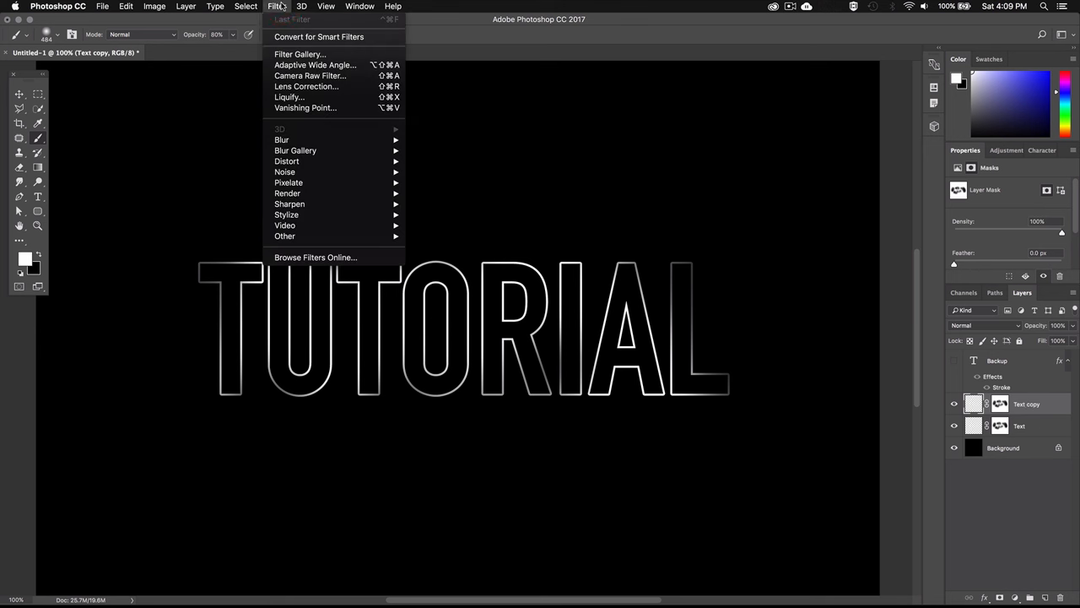
mouse_move(321, 129)
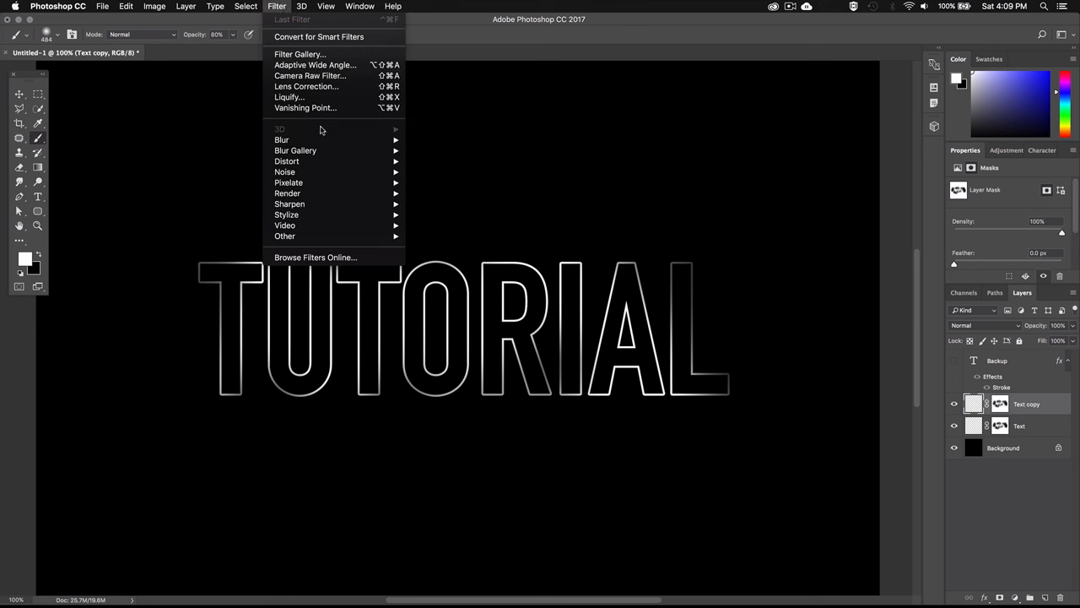
mouse_move(280, 138)
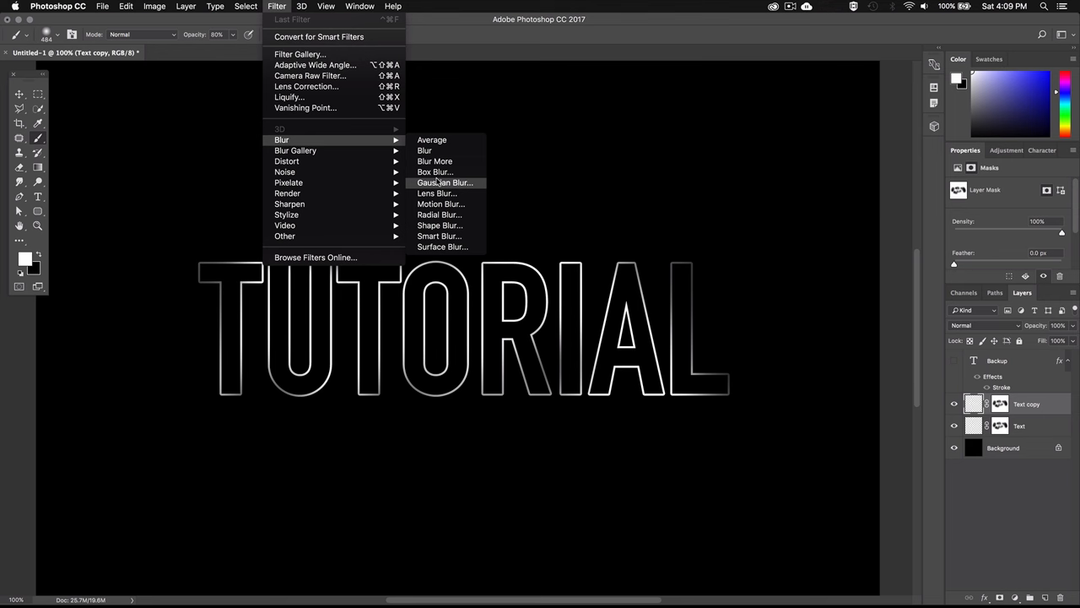
left_click(446, 182)
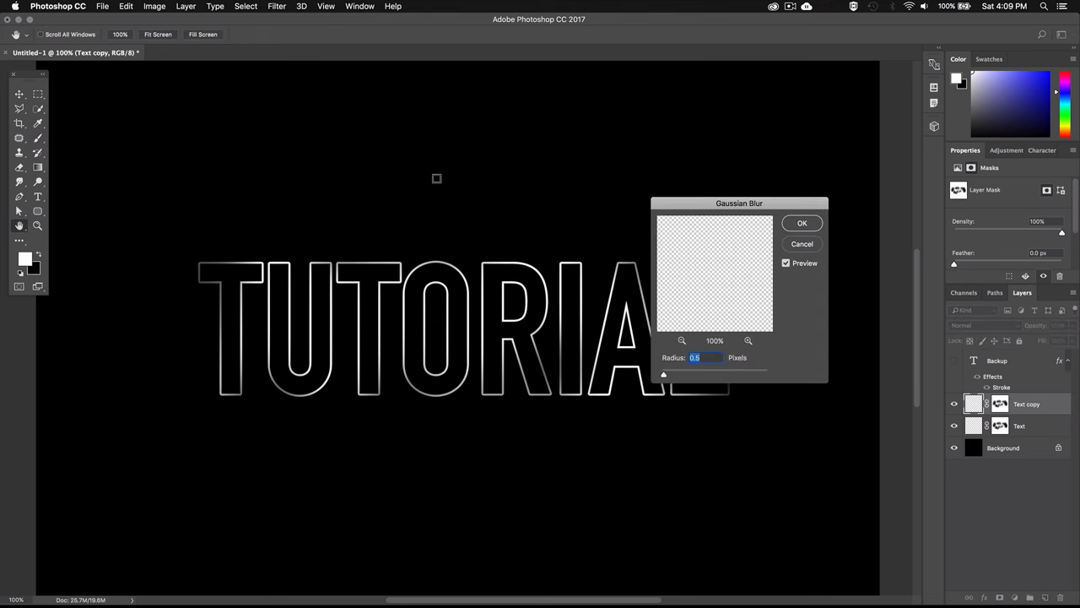
type("5")
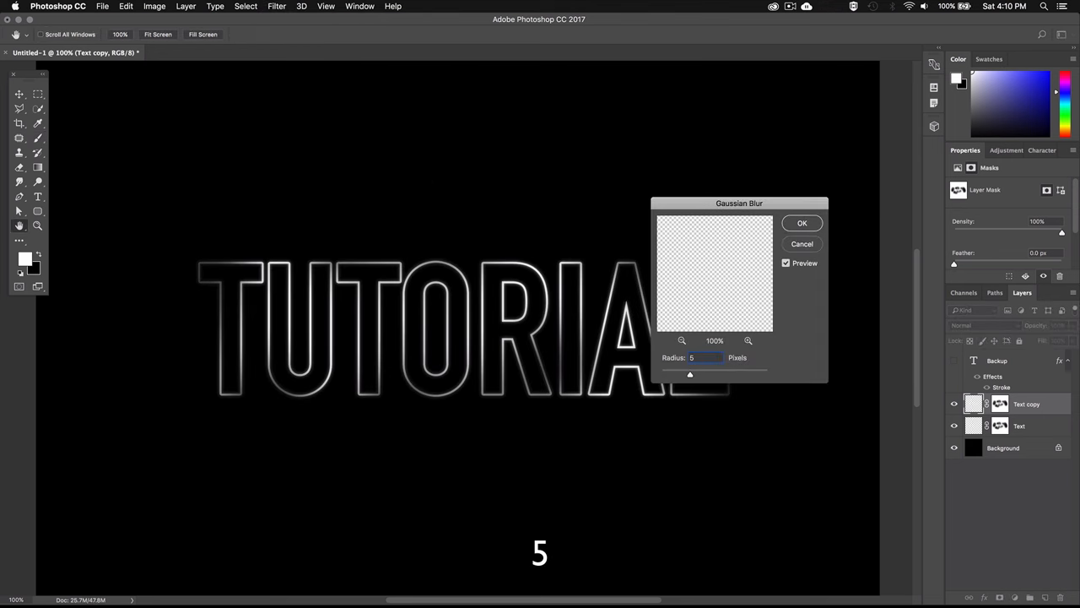
left_click(802, 223)
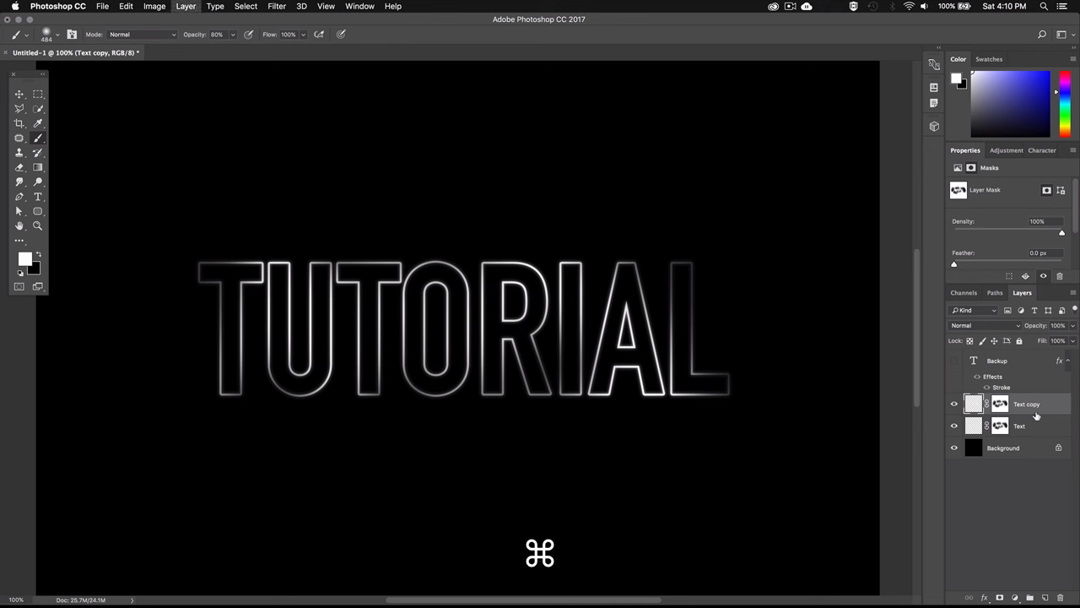
Step: Duplicate again and blur the second copy with a 15 px Gaussian Blur
key("cmd+j")
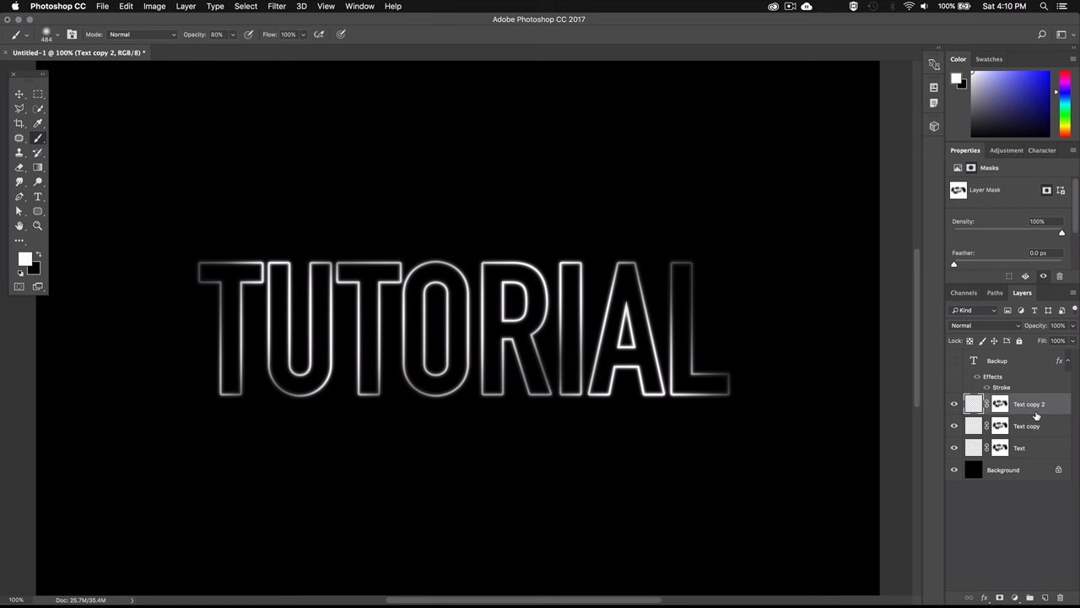
mouse_move(854, 294)
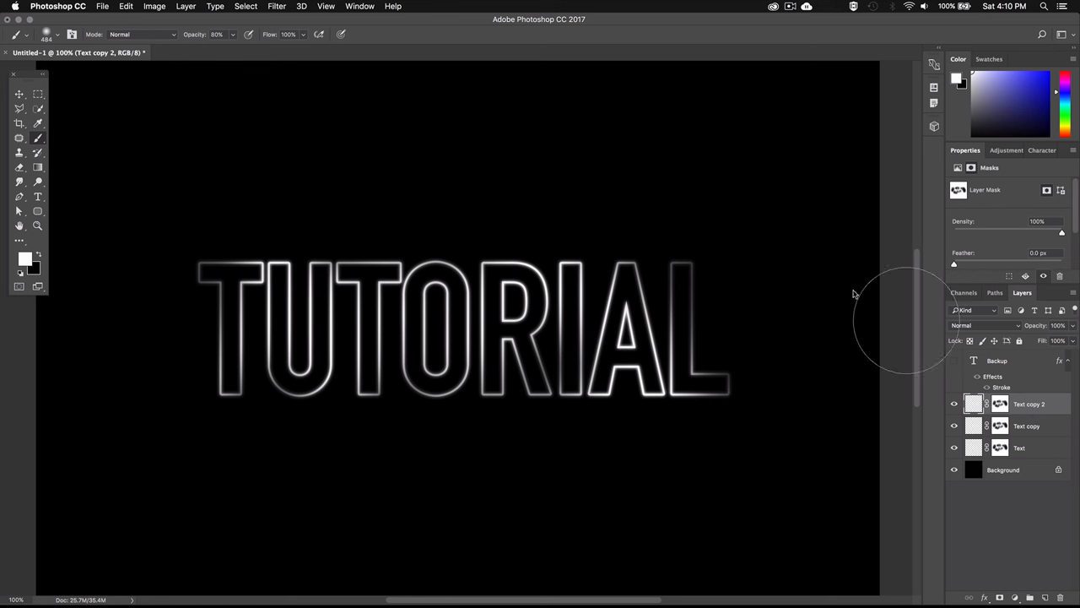
left_click(277, 7)
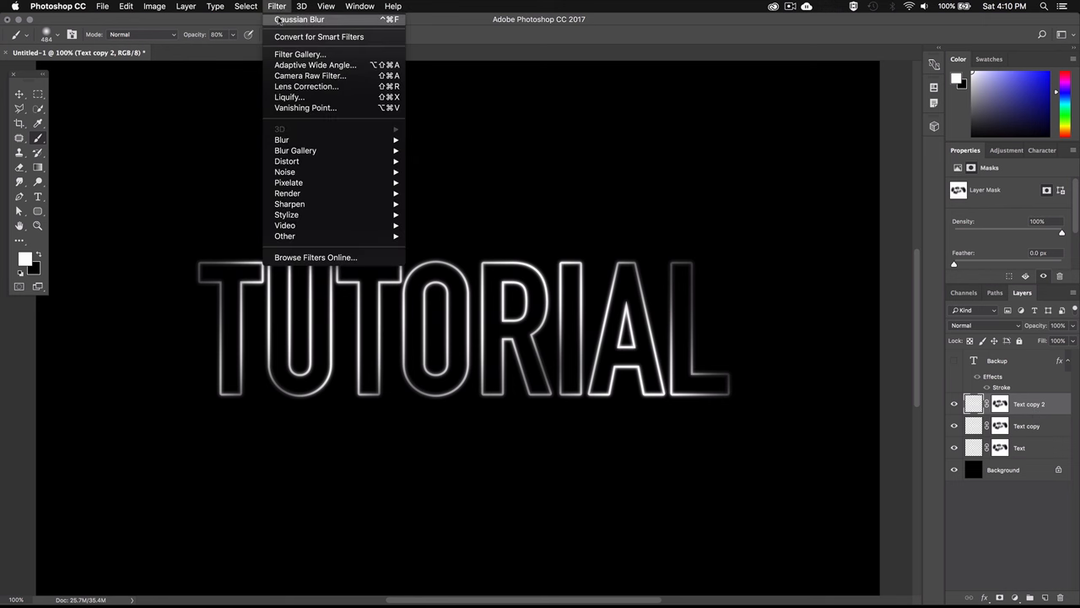
mouse_move(280, 139)
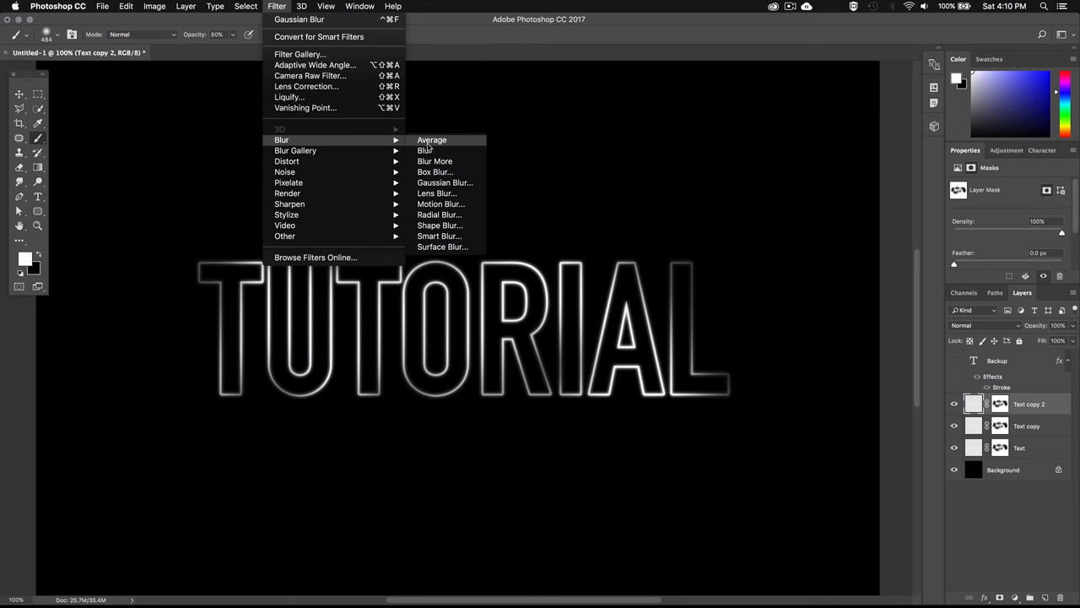
left_click(446, 182)
type("15")
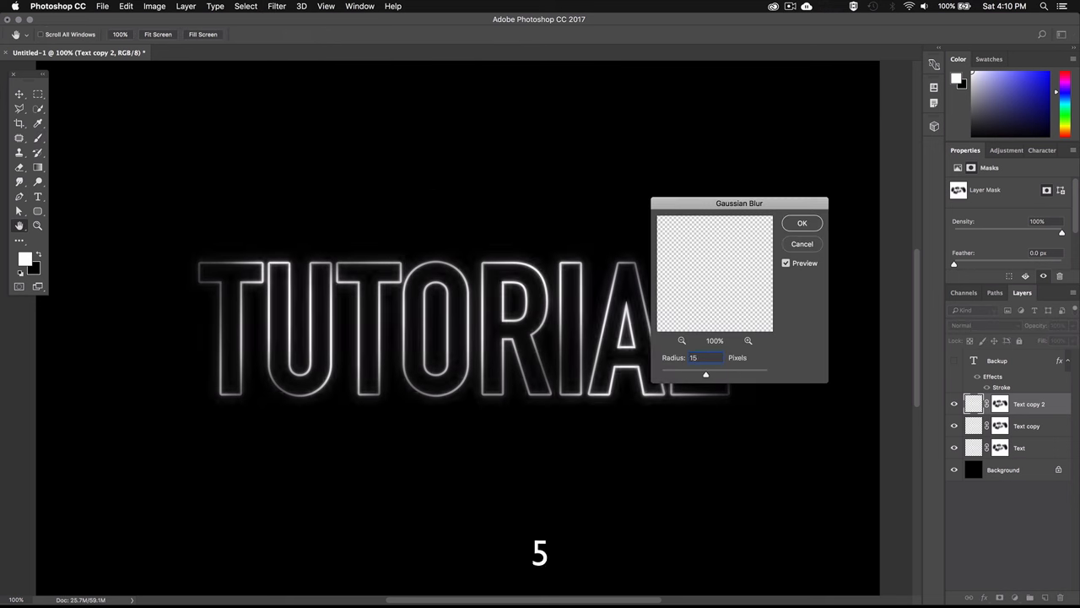
left_click(800, 223)
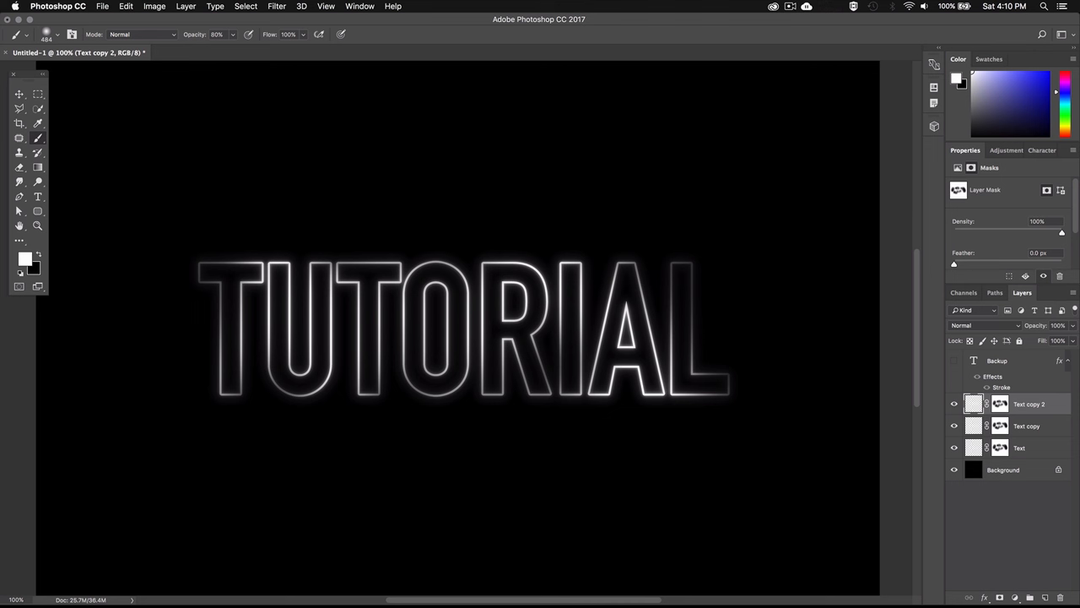
Step: Duplicate the text a third time and apply a 30 px Gaussian Blur to widen the glow
key("cmd+j")
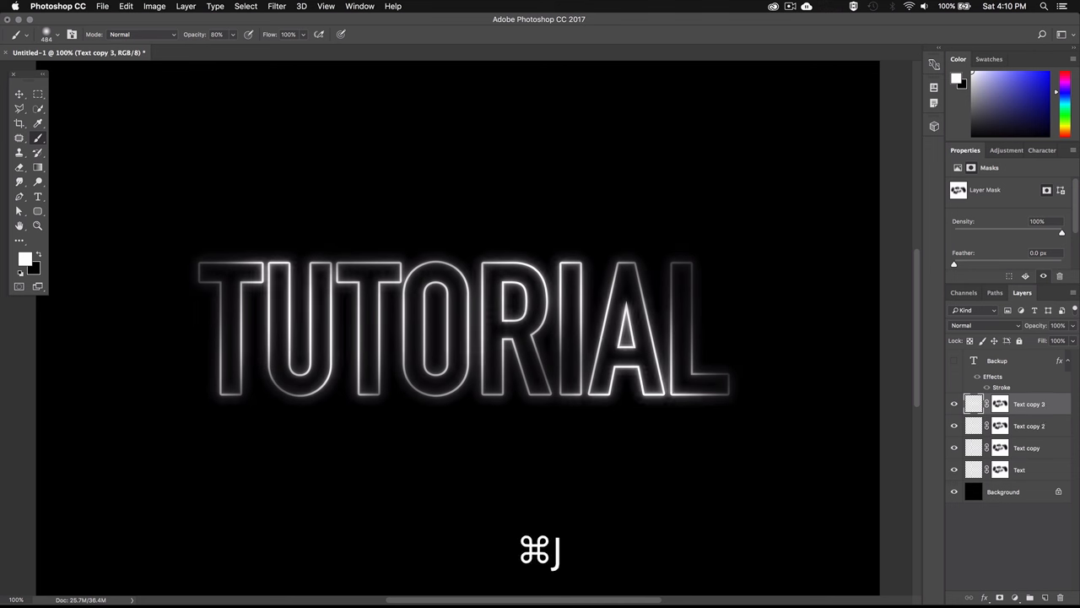
key("cmd+j")
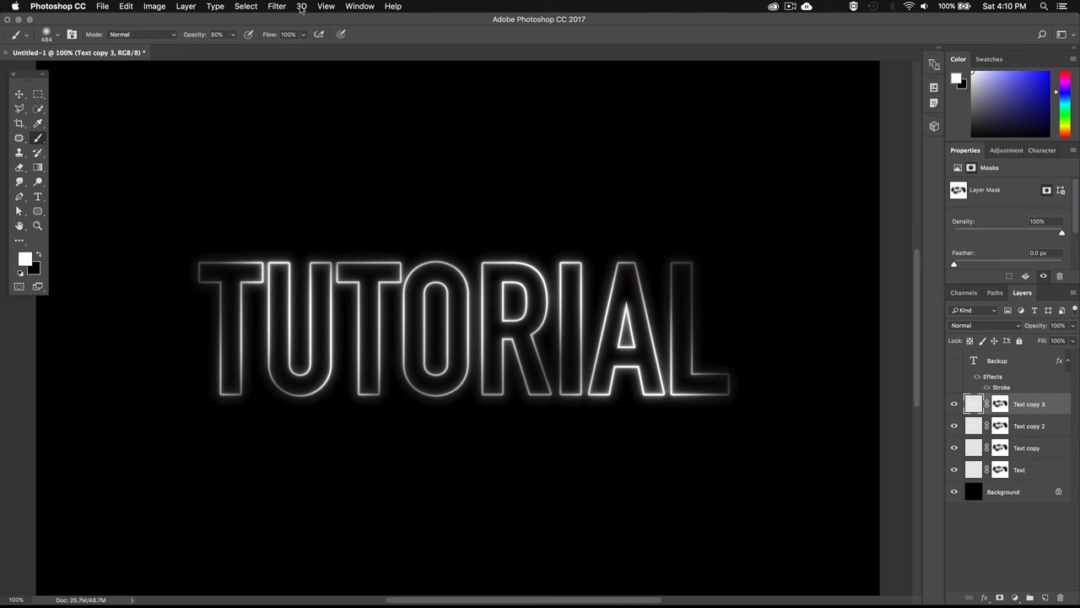
left_click(277, 7)
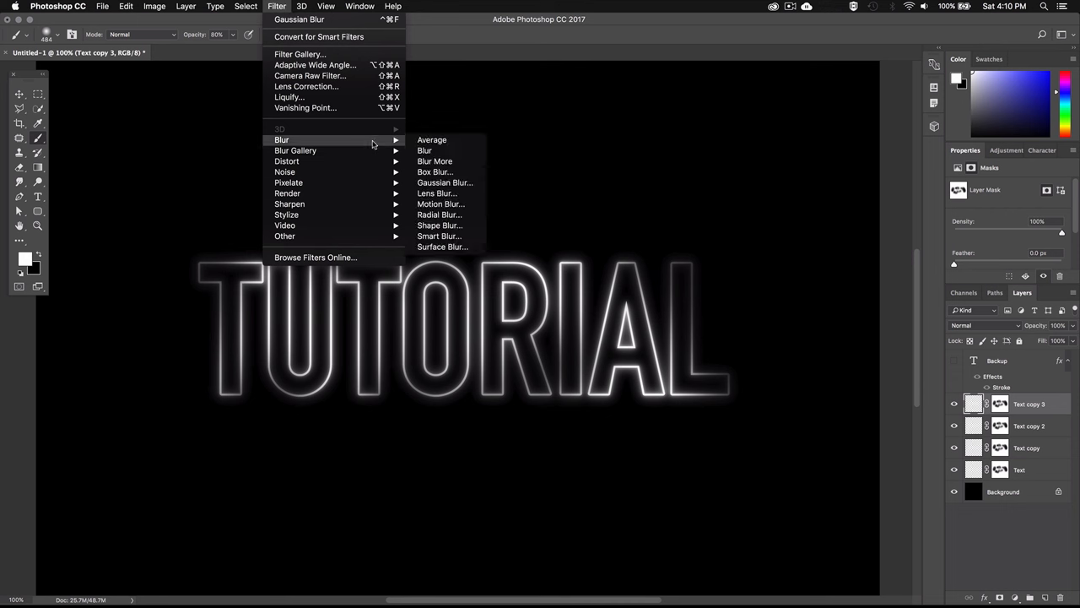
left_click(446, 182)
type("3")
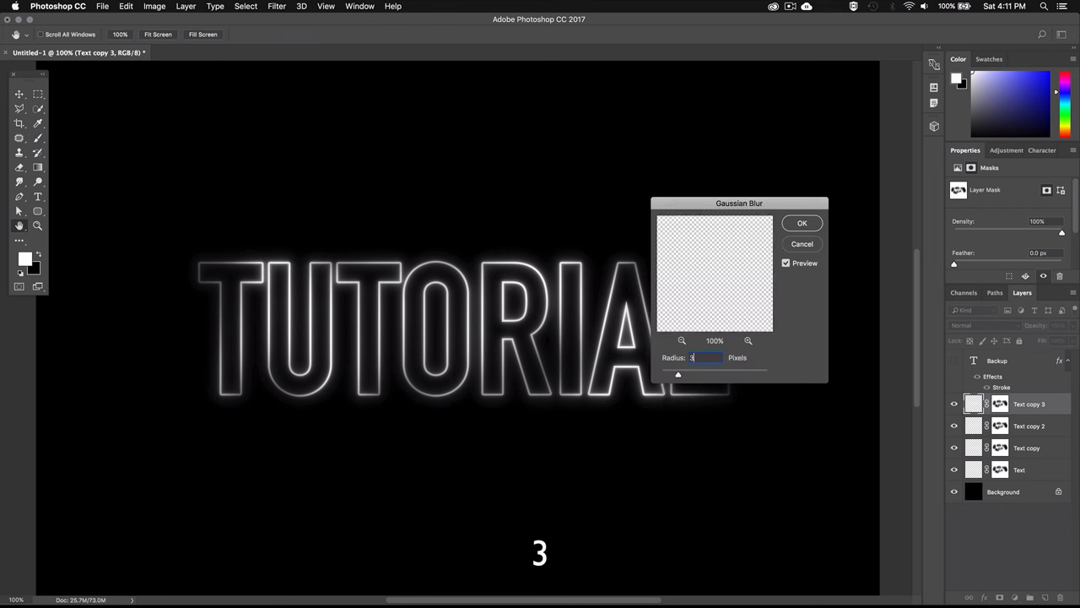
type("0")
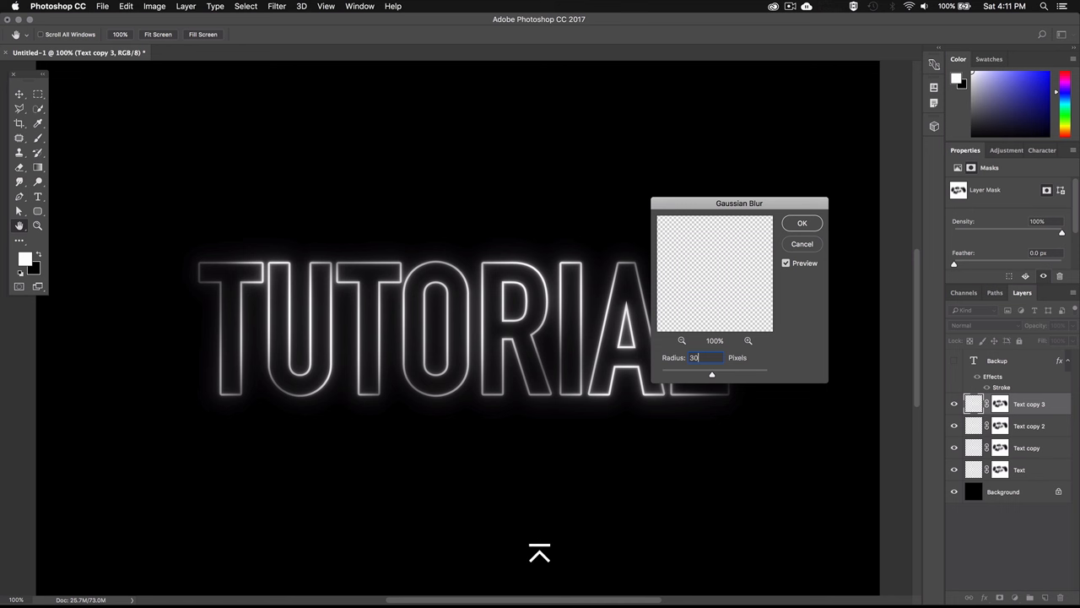
left_click(801, 222)
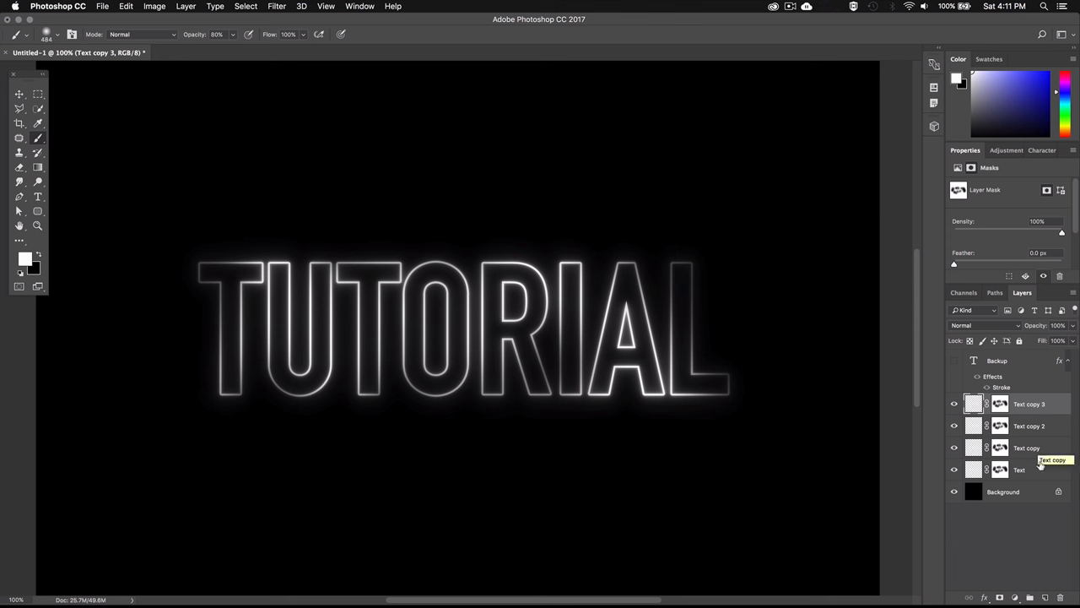
Step: Add a layer named Color, fill it with red via Edit > Fill, and set it to Multiply
left_click(1043, 597)
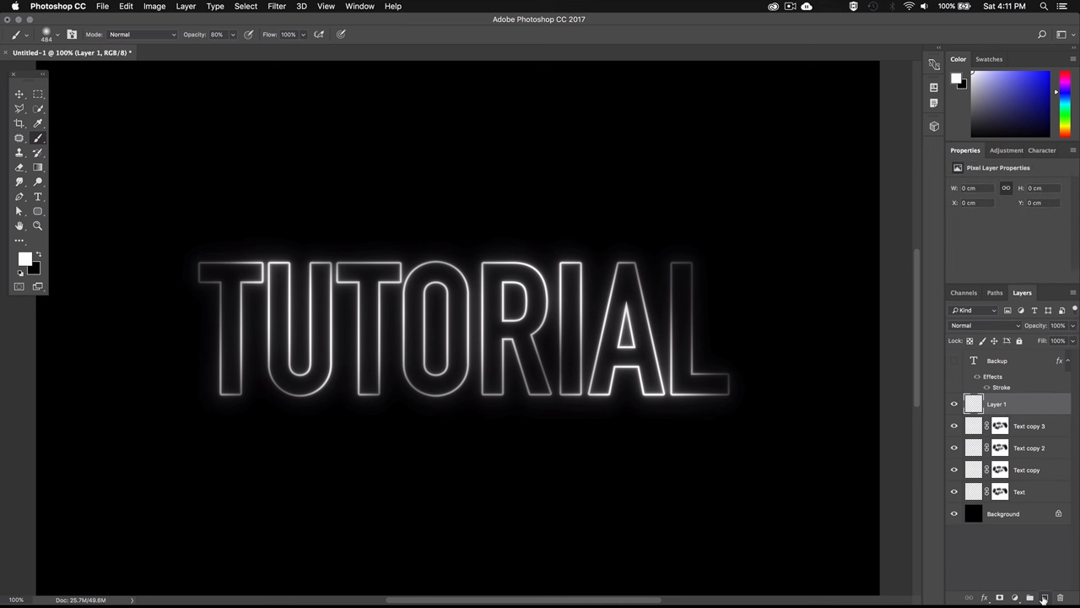
double_click(995, 403)
type("Color")
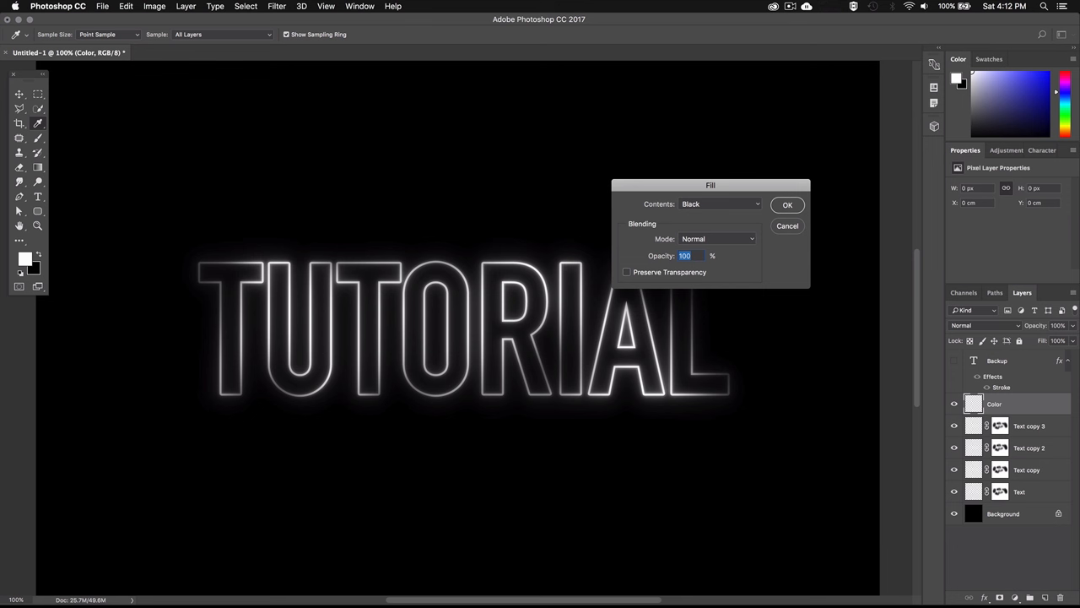
mouse_move(993, 401)
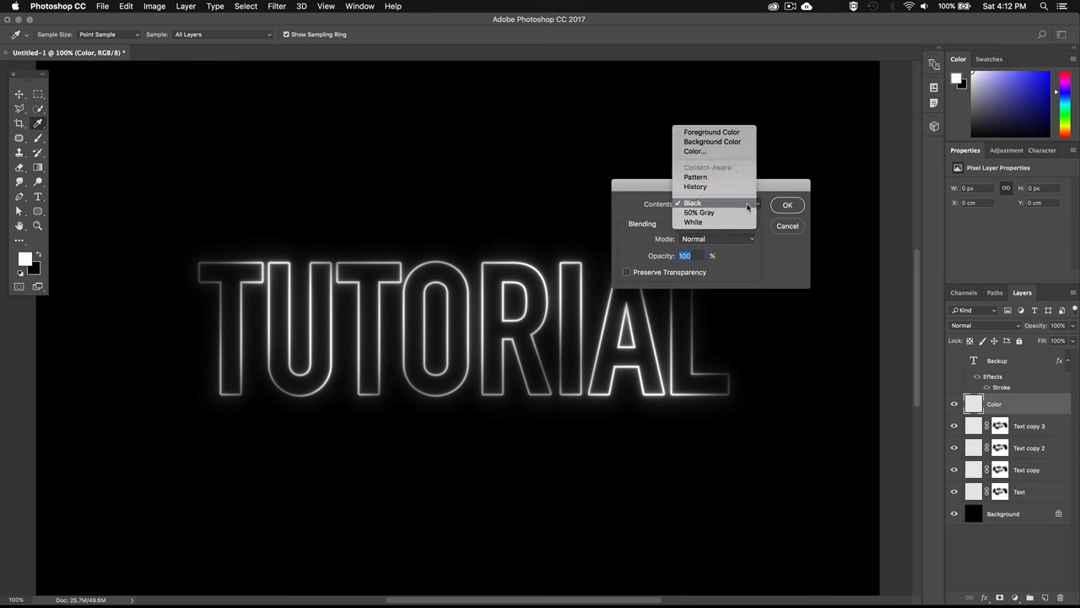
left_click(696, 151)
type("ee312a")
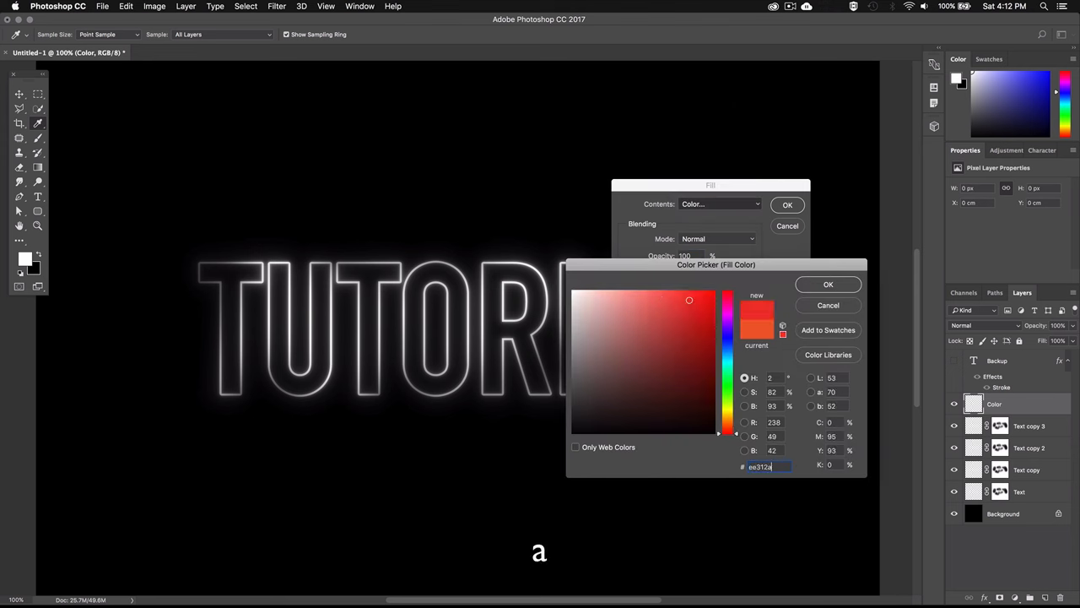
left_click(827, 284)
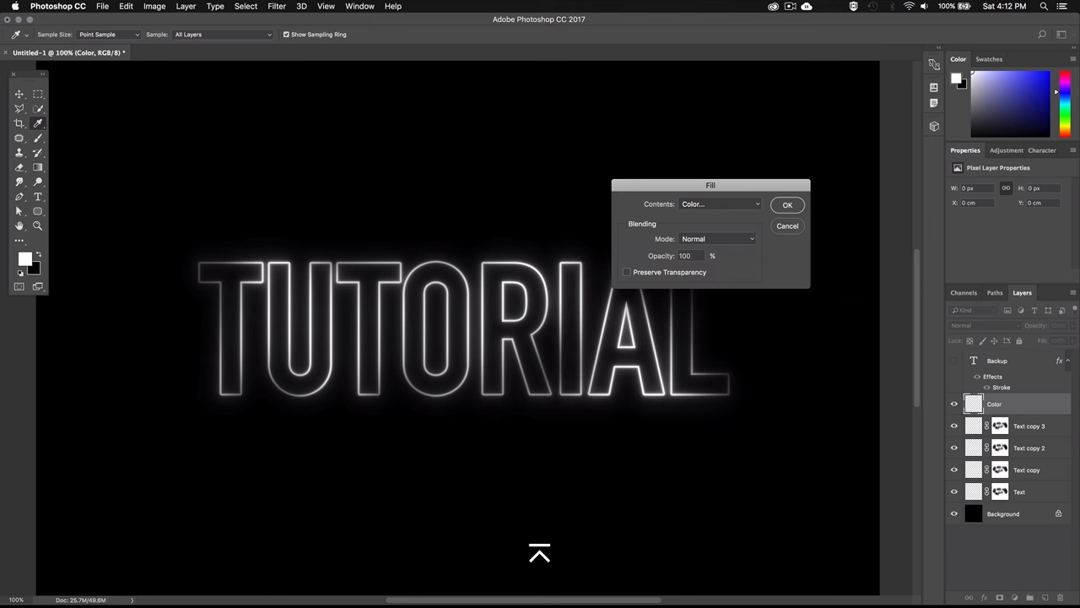
mouse_move(780, 213)
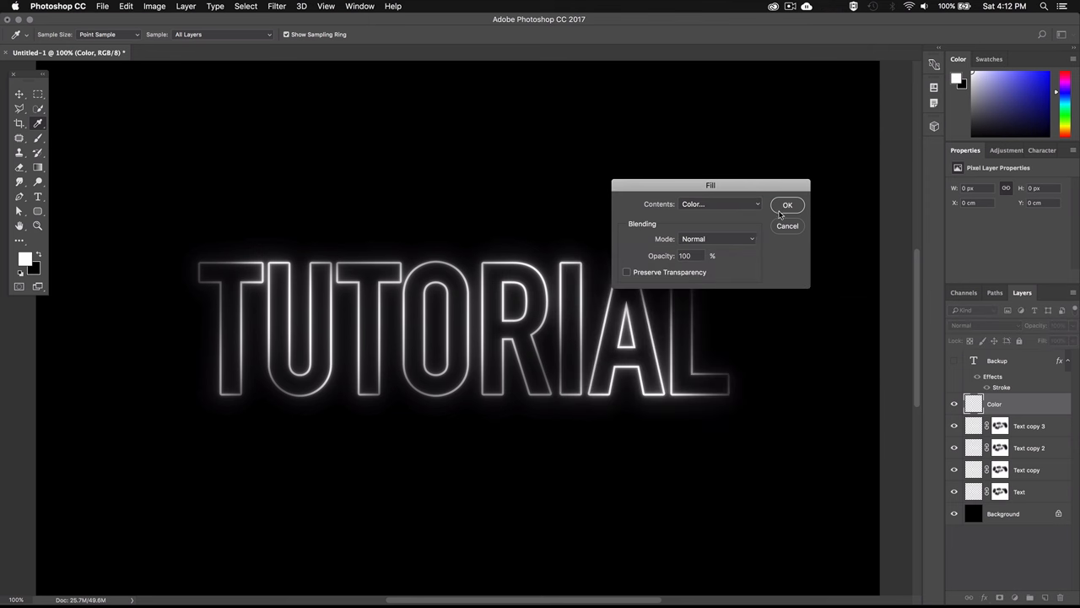
left_click(786, 204)
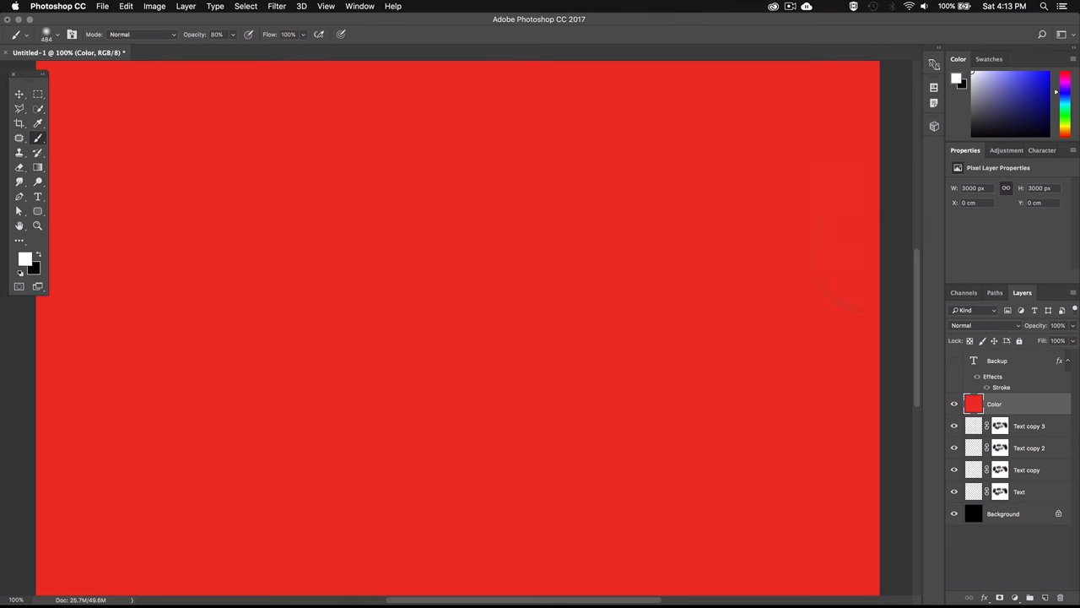
left_click(983, 324)
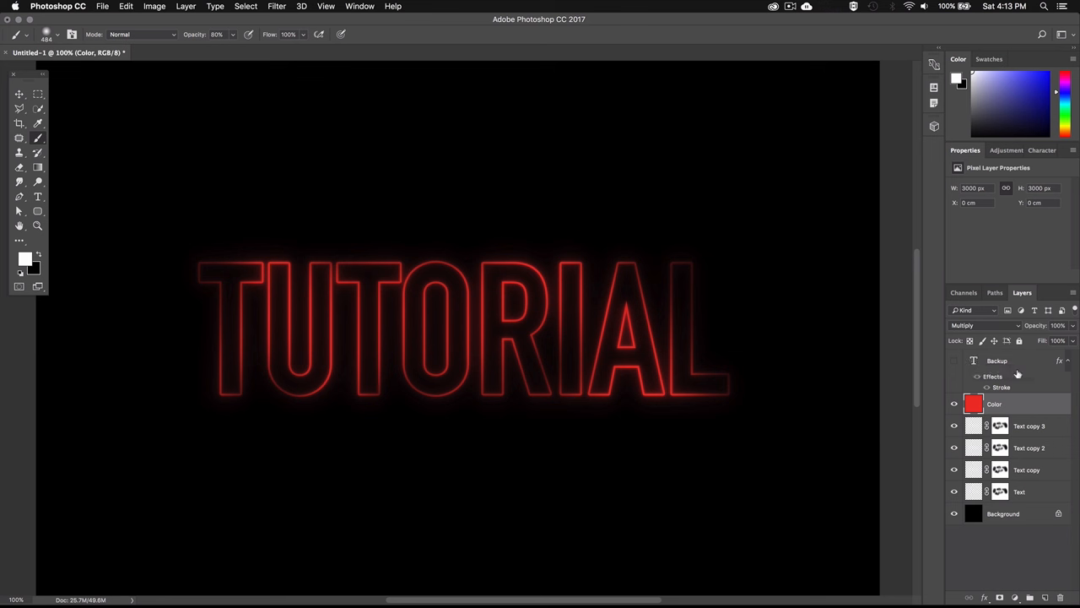
Step: Paint a soft red haze above and below the TUTORIAL letters on a new Glow layer
left_click(1043, 597)
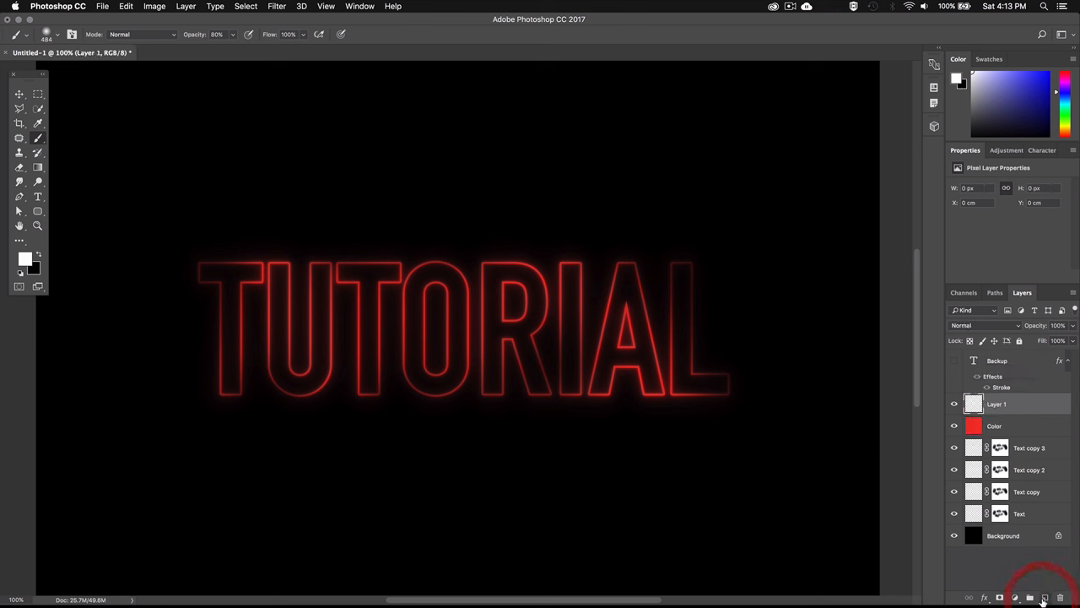
mouse_move(1015, 405)
type("Glow")
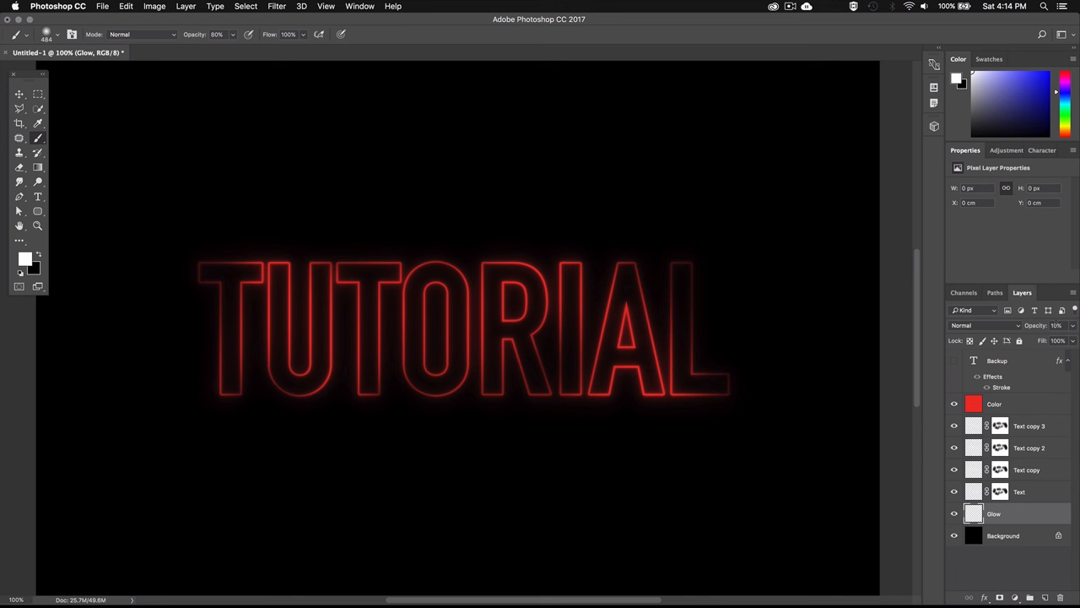
mouse_move(32, 248)
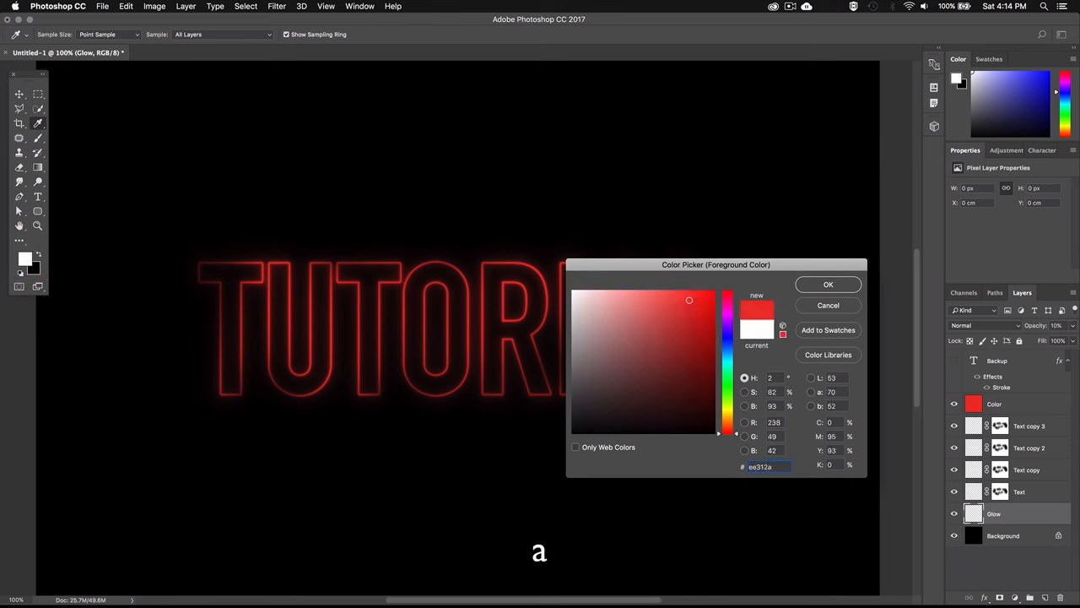
left_click(827, 284)
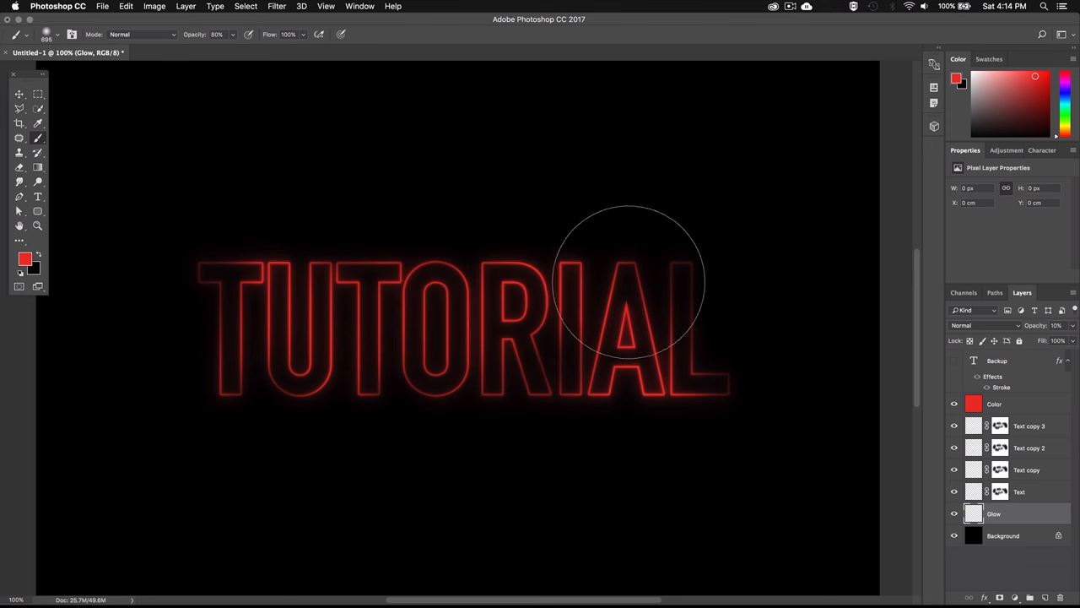
left_click_drag(628, 283, 571, 274)
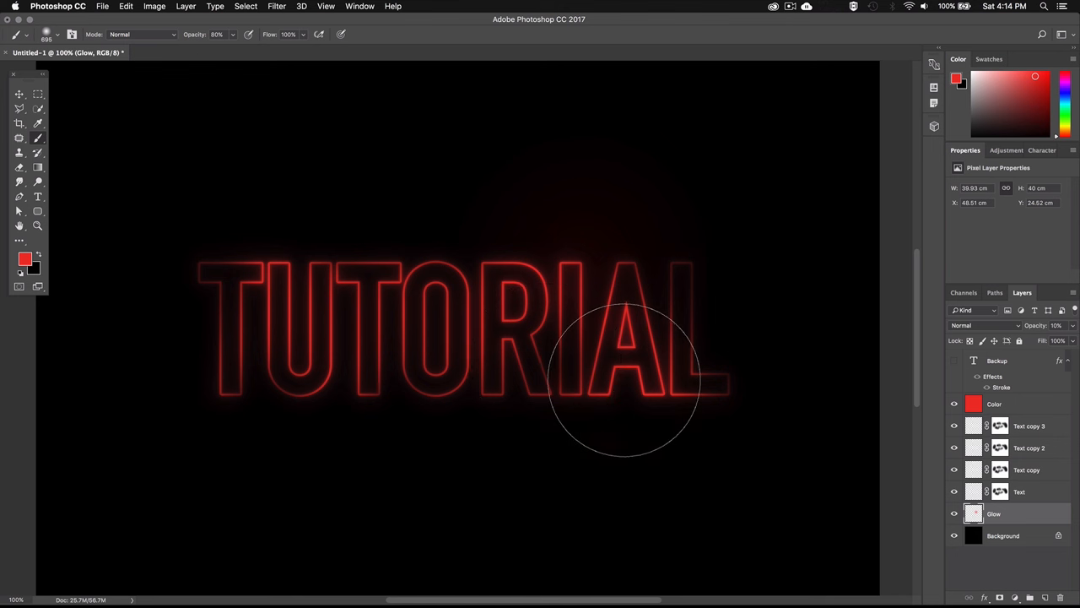
left_click_drag(625, 380, 313, 278)
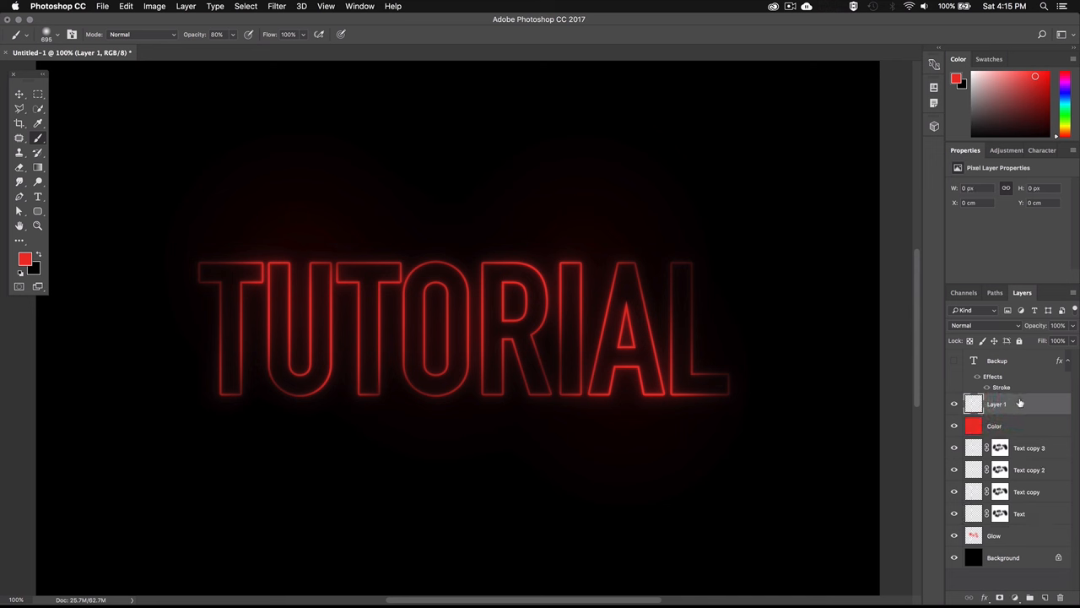
Step: Rename the top layer to 'Highlights' and set its blend mode to Overlay
double_click(995, 404)
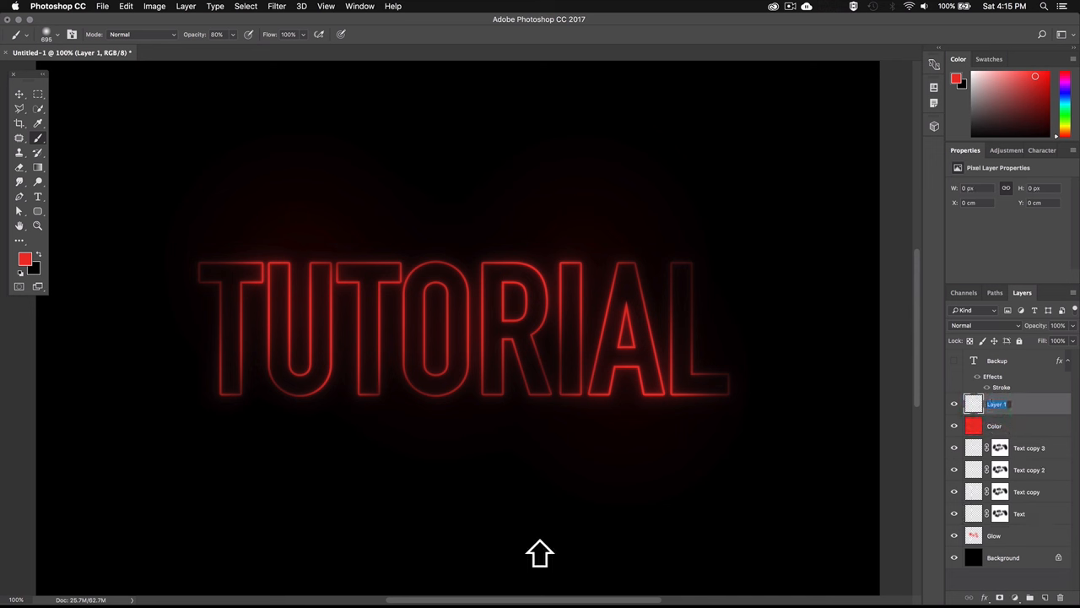
type("Highlight")
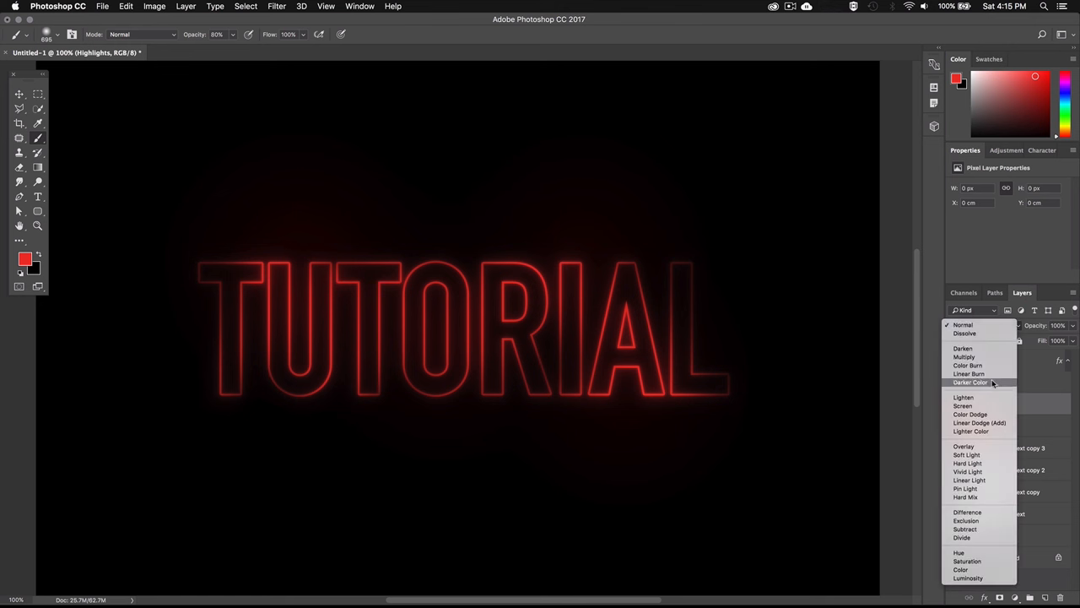
left_click(967, 446)
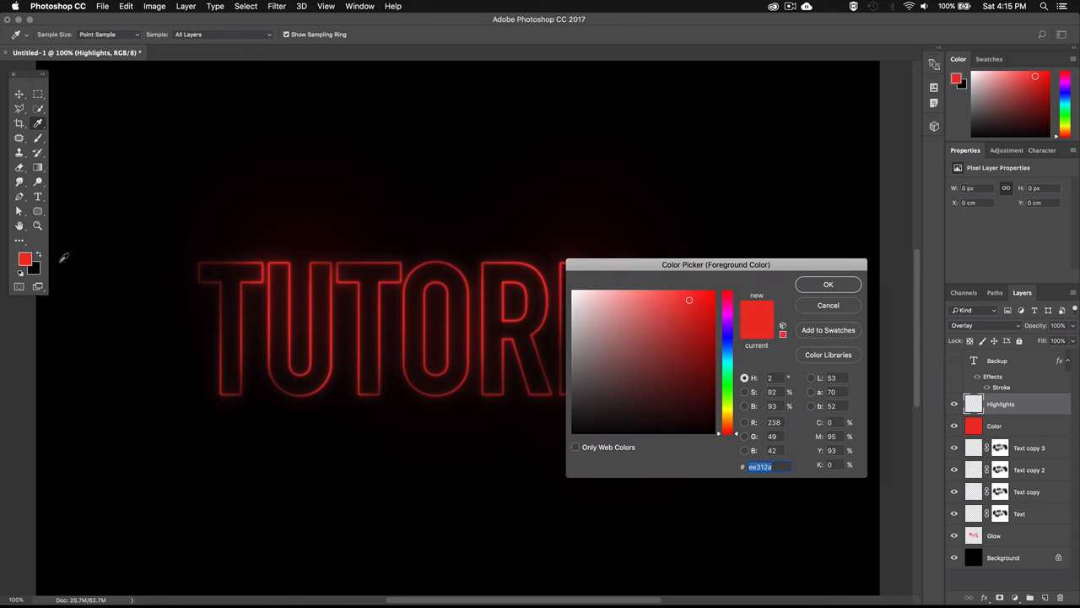
Step: Paint white highlights across the letter outlines with a small soft brush
left_click(573, 290)
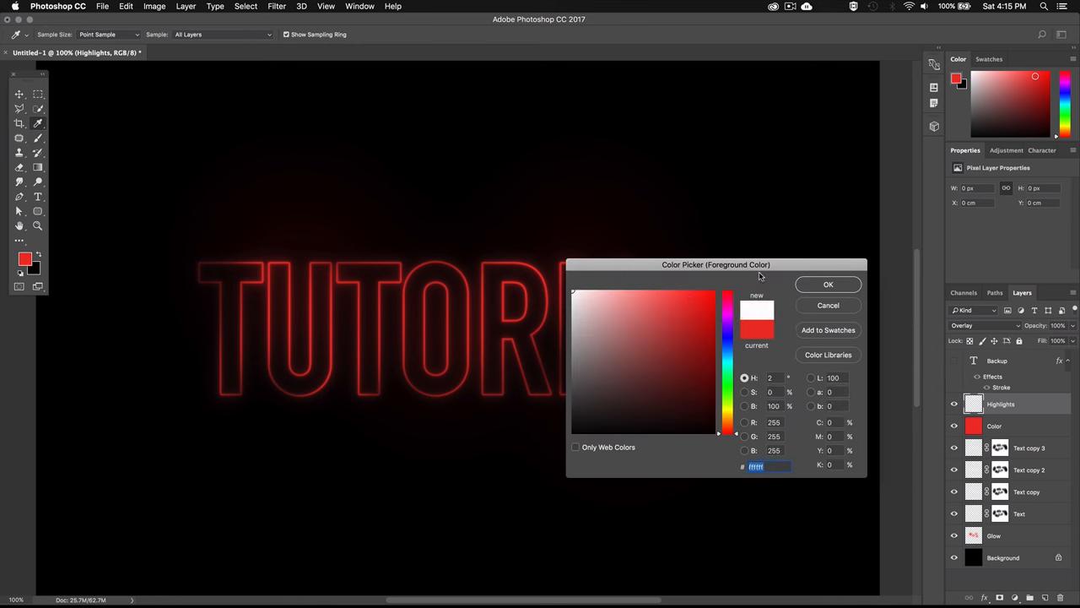
left_click(827, 283)
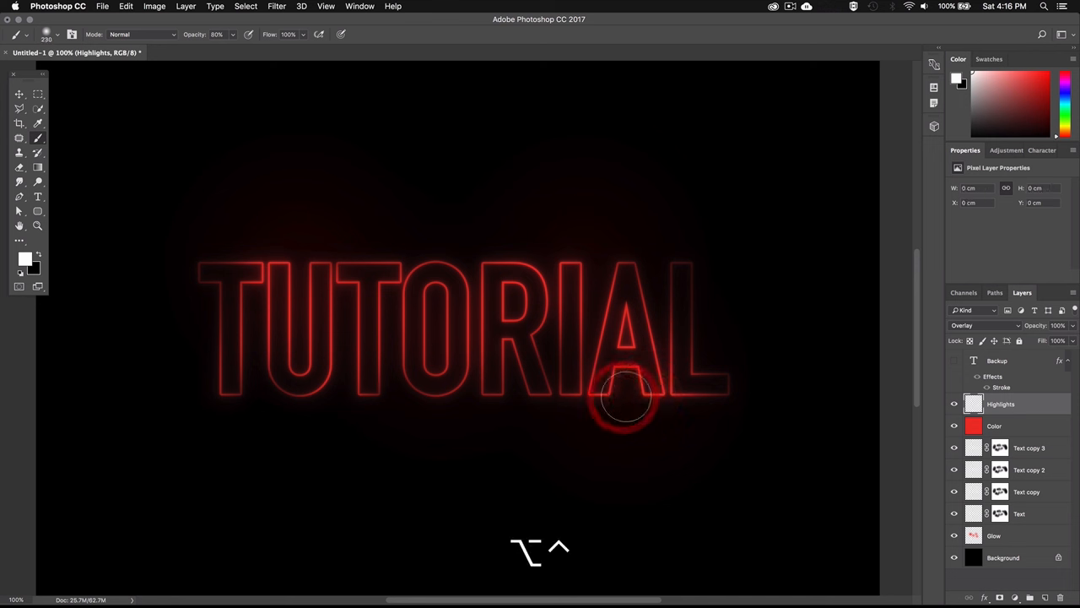
key("cmd+z")
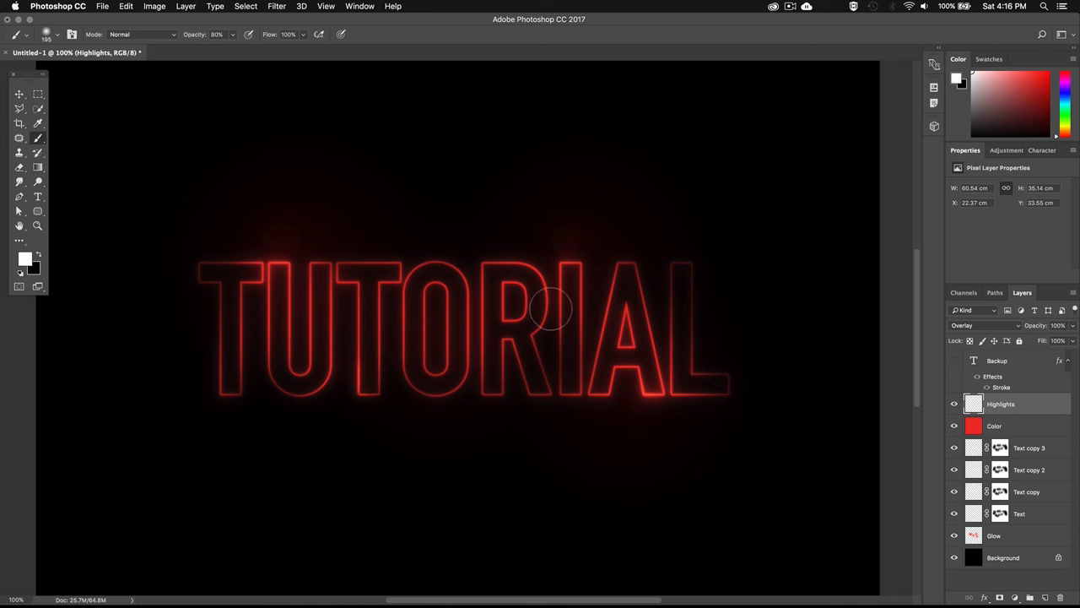
left_click_drag(554, 307, 744, 255)
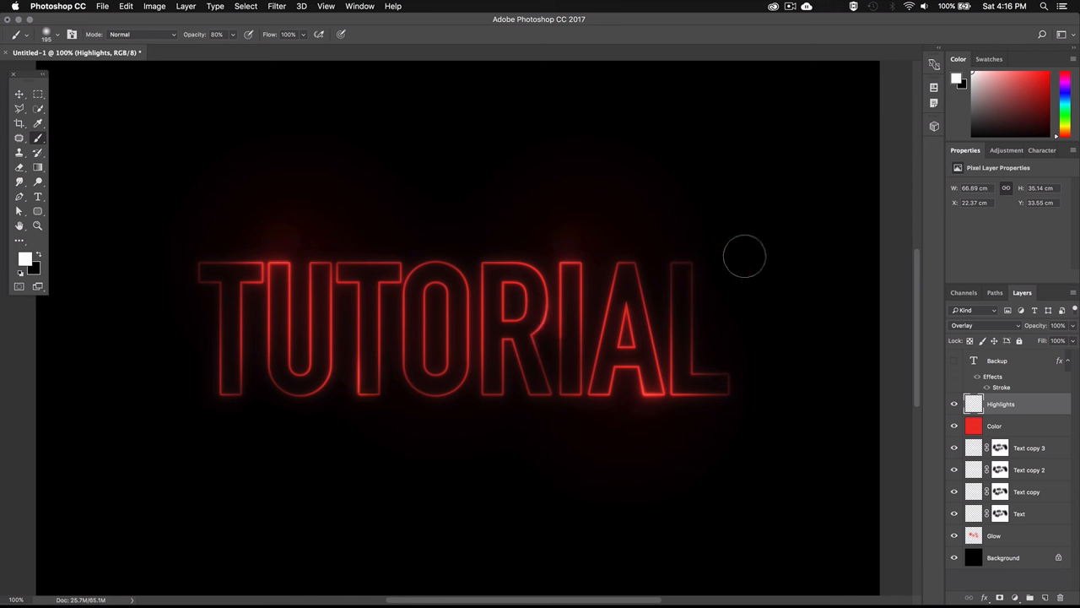
left_click_drag(744, 257, 385, 272)
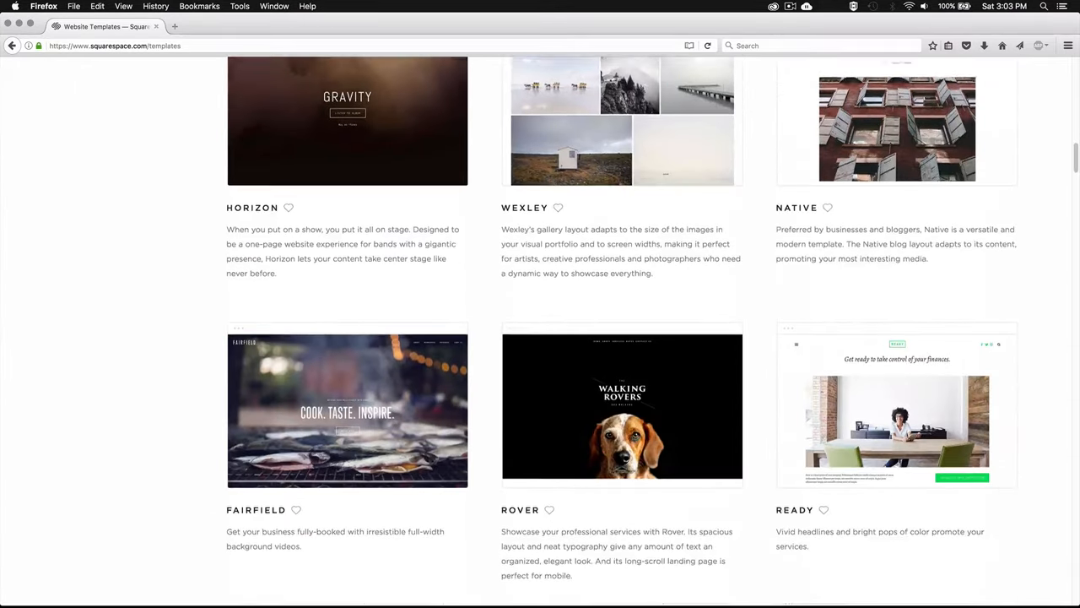
Step: Scroll down through the Squarespace templates gallery in Firefox
scroll("down", 3)
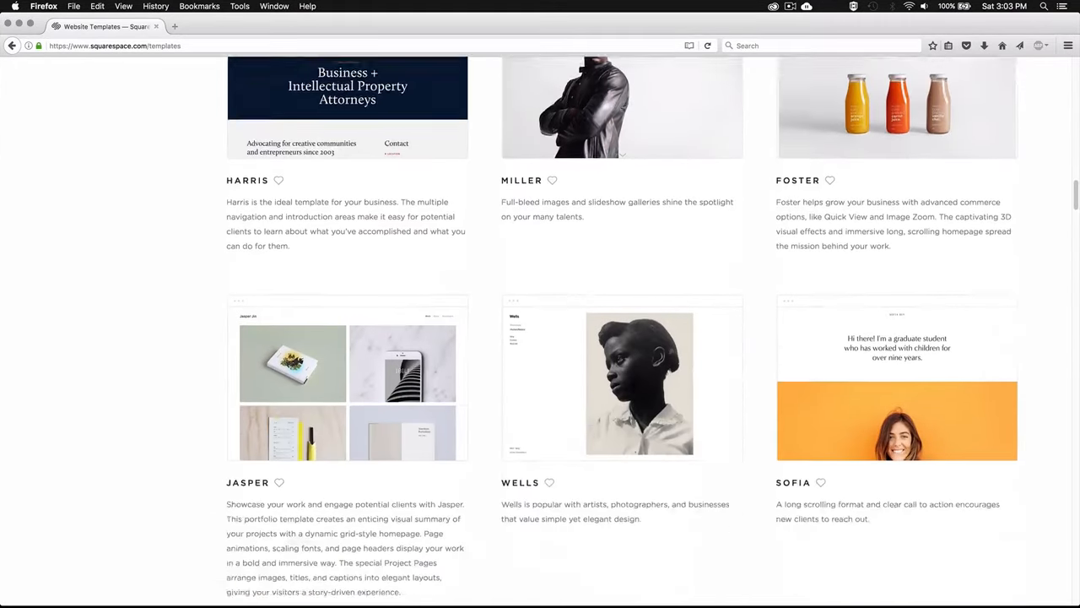
scroll("down", 3)
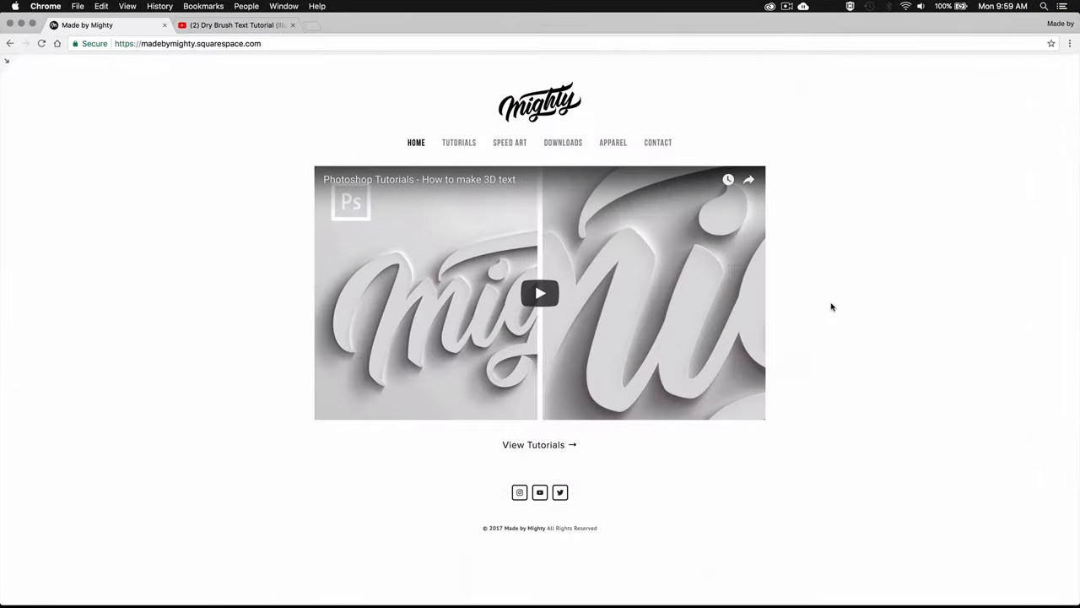
Step: Enter edit mode on the Tutorials page and locate the insert point below the Water Splash video
left_click(459, 141)
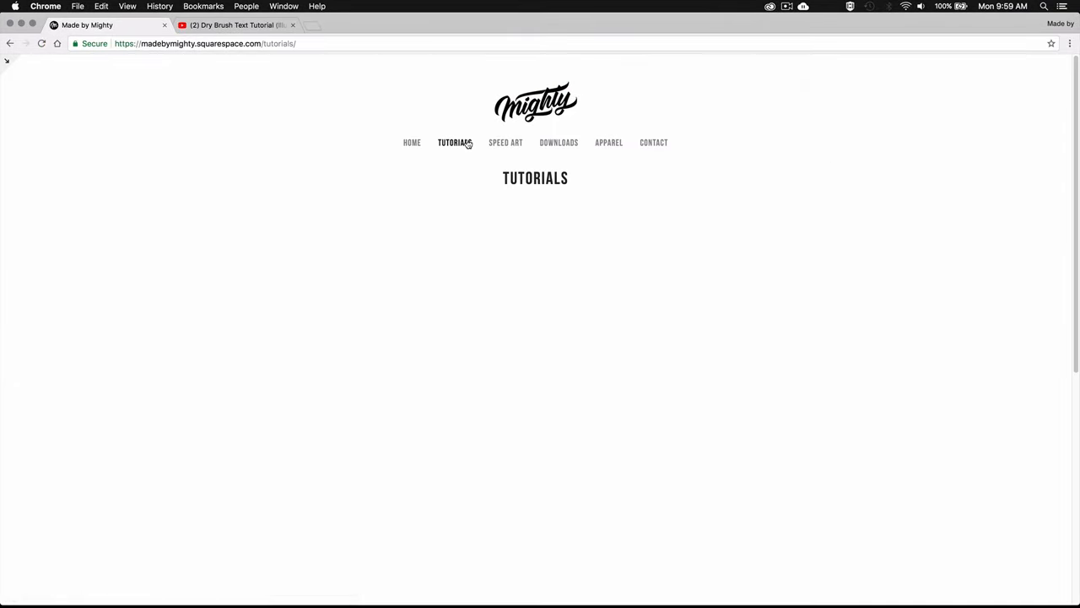
left_click(456, 142)
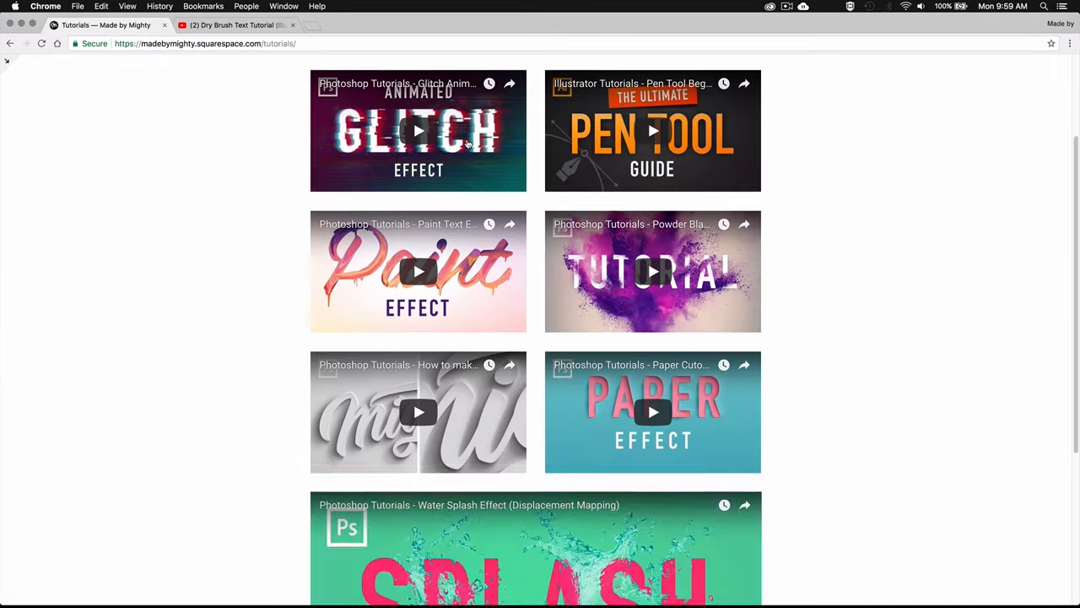
scroll("down", 3)
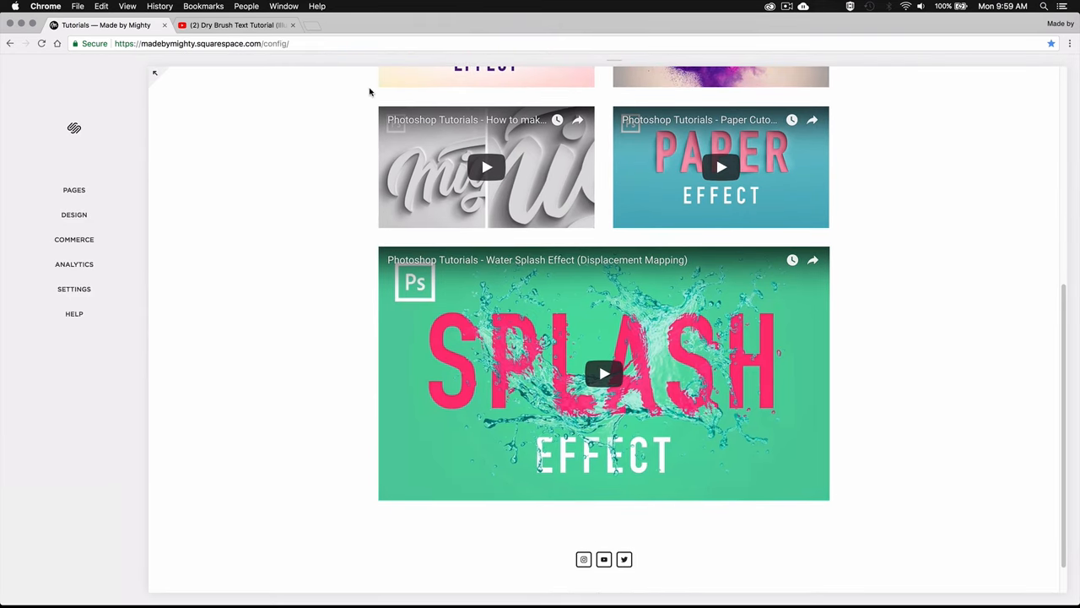
scroll("up", 3)
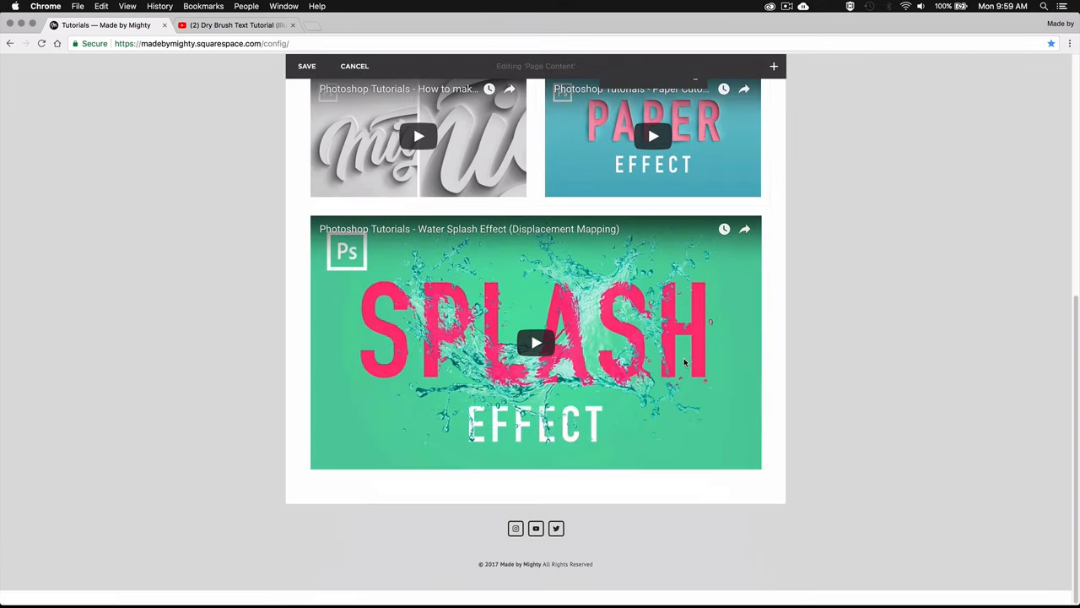
Step: Insert a Video block with the Dry Brush Text Tutorial (Illustrator) YouTube video and apply it
left_click(773, 66)
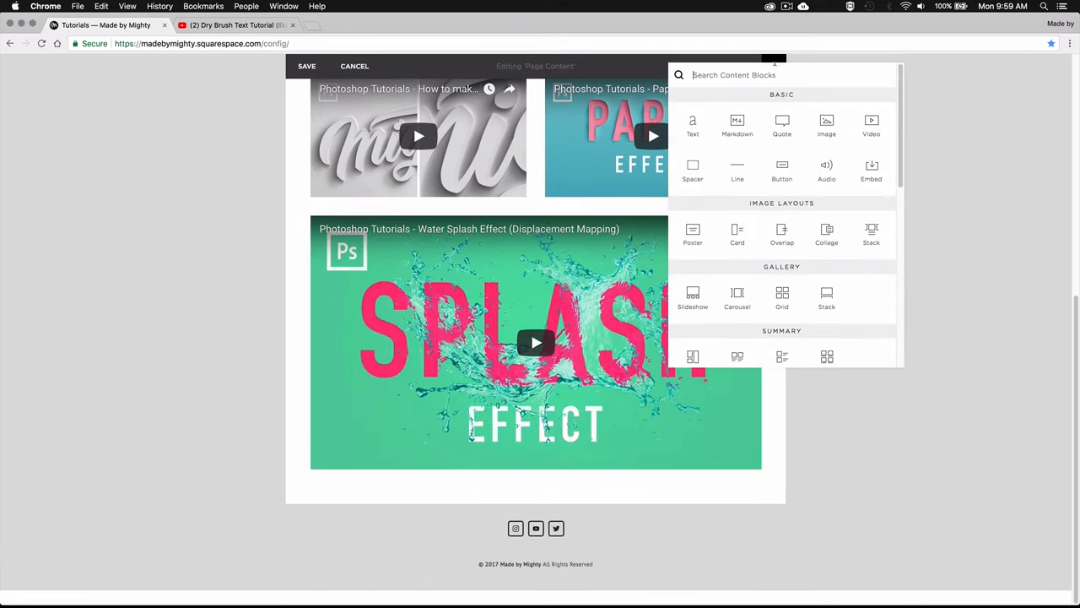
left_click(871, 127)
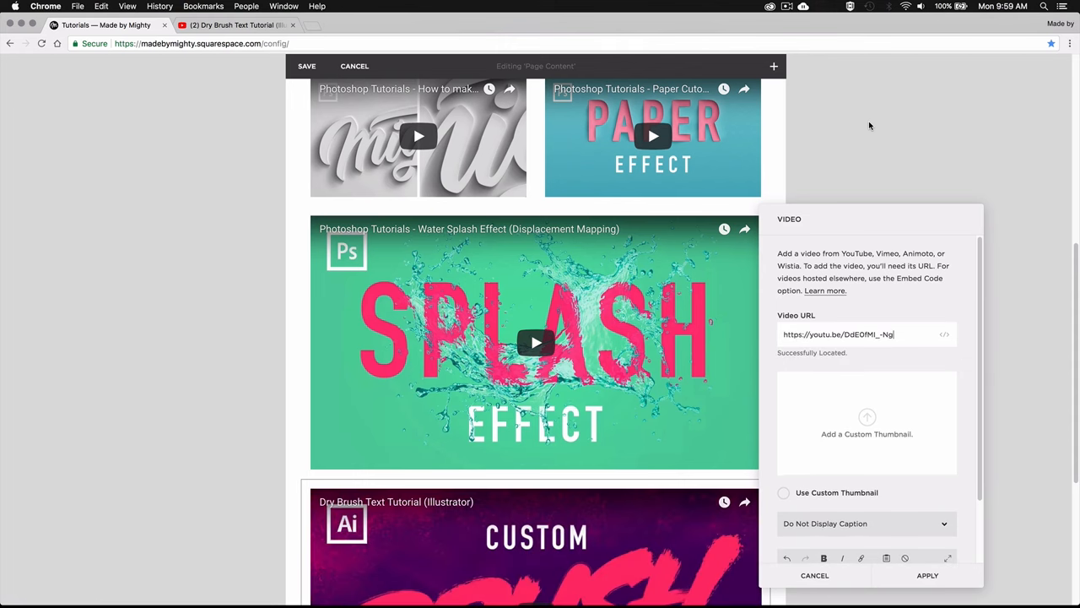
left_click(928, 574)
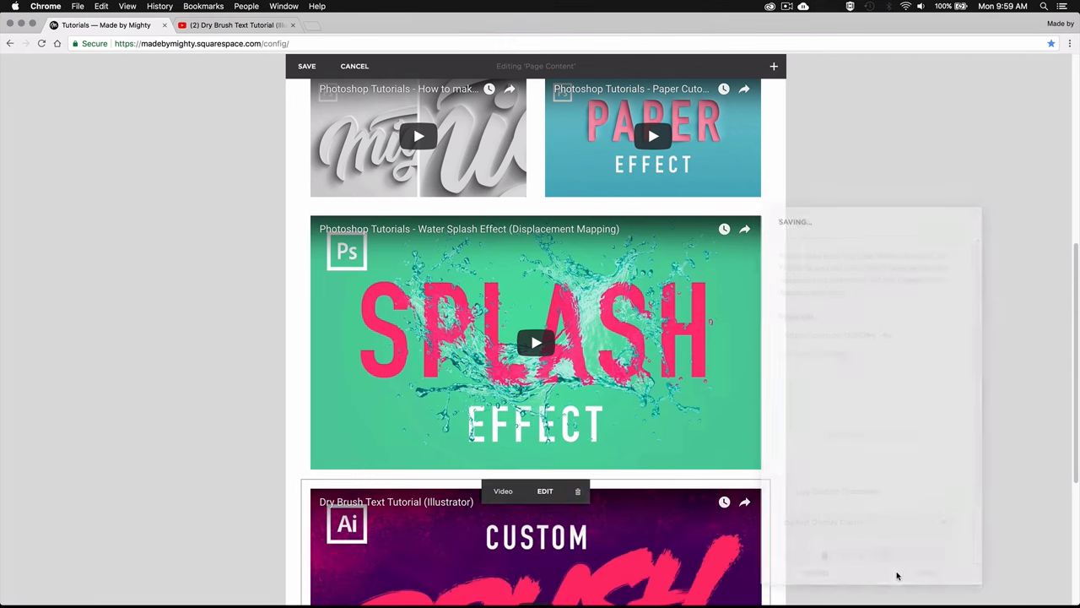